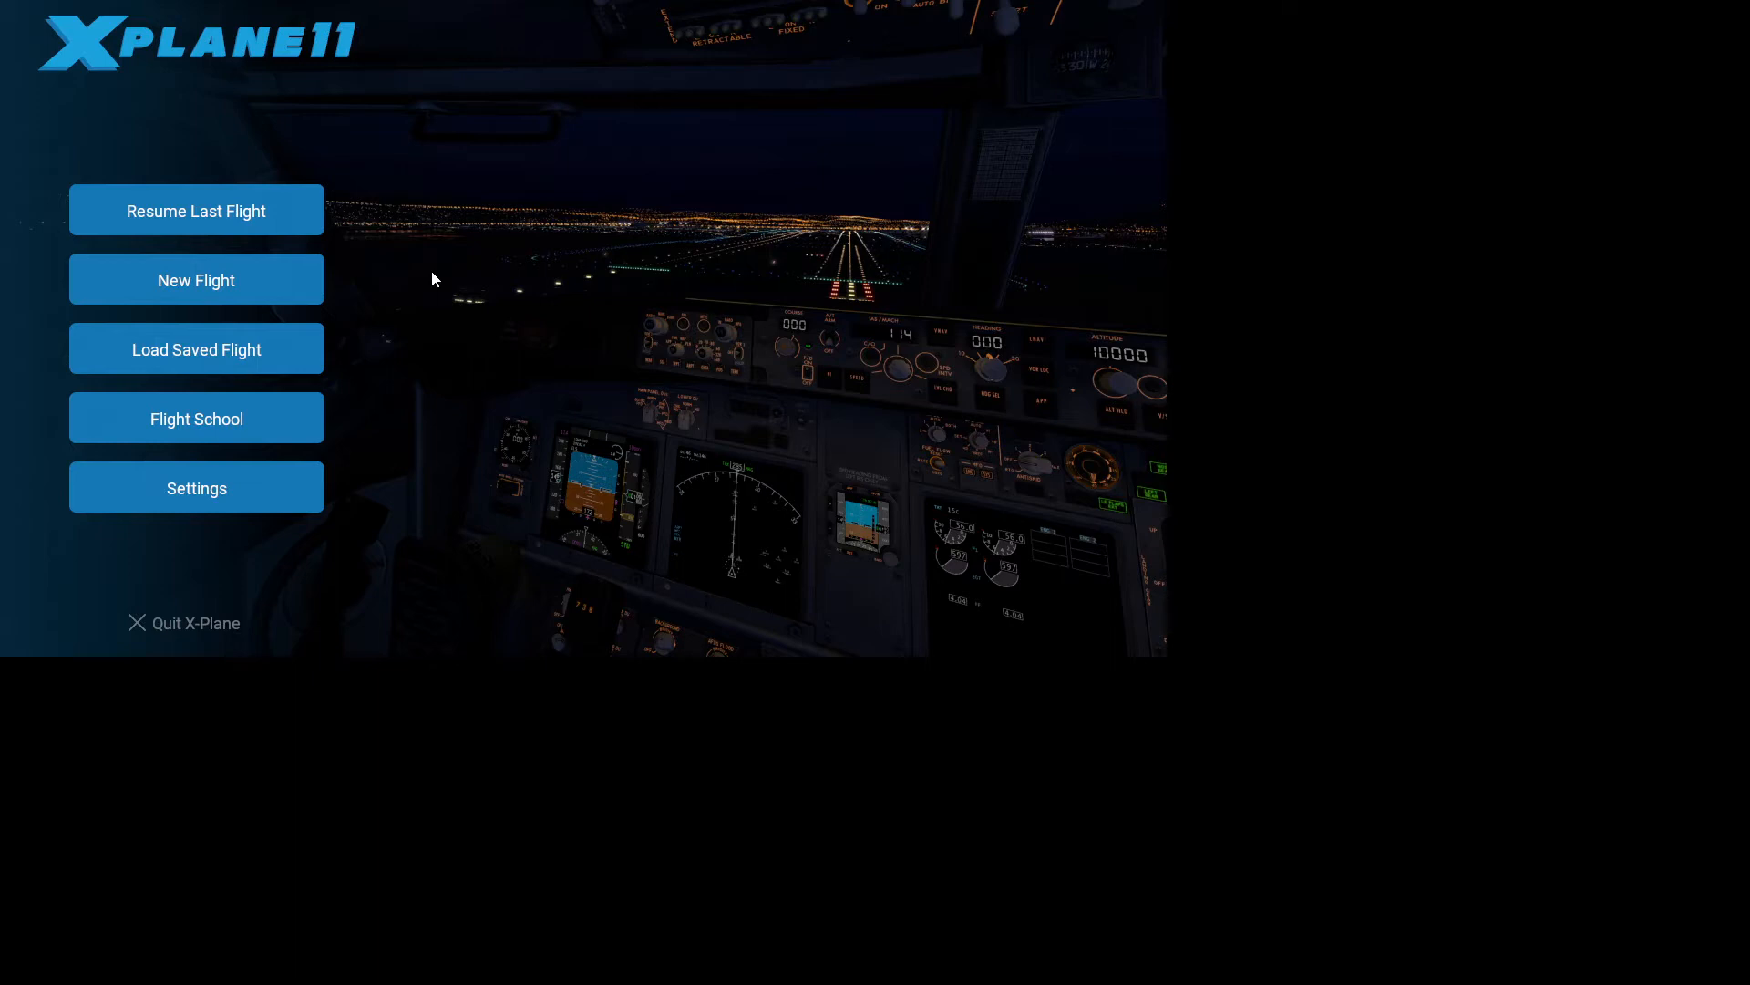
mouse_move(394, 349)
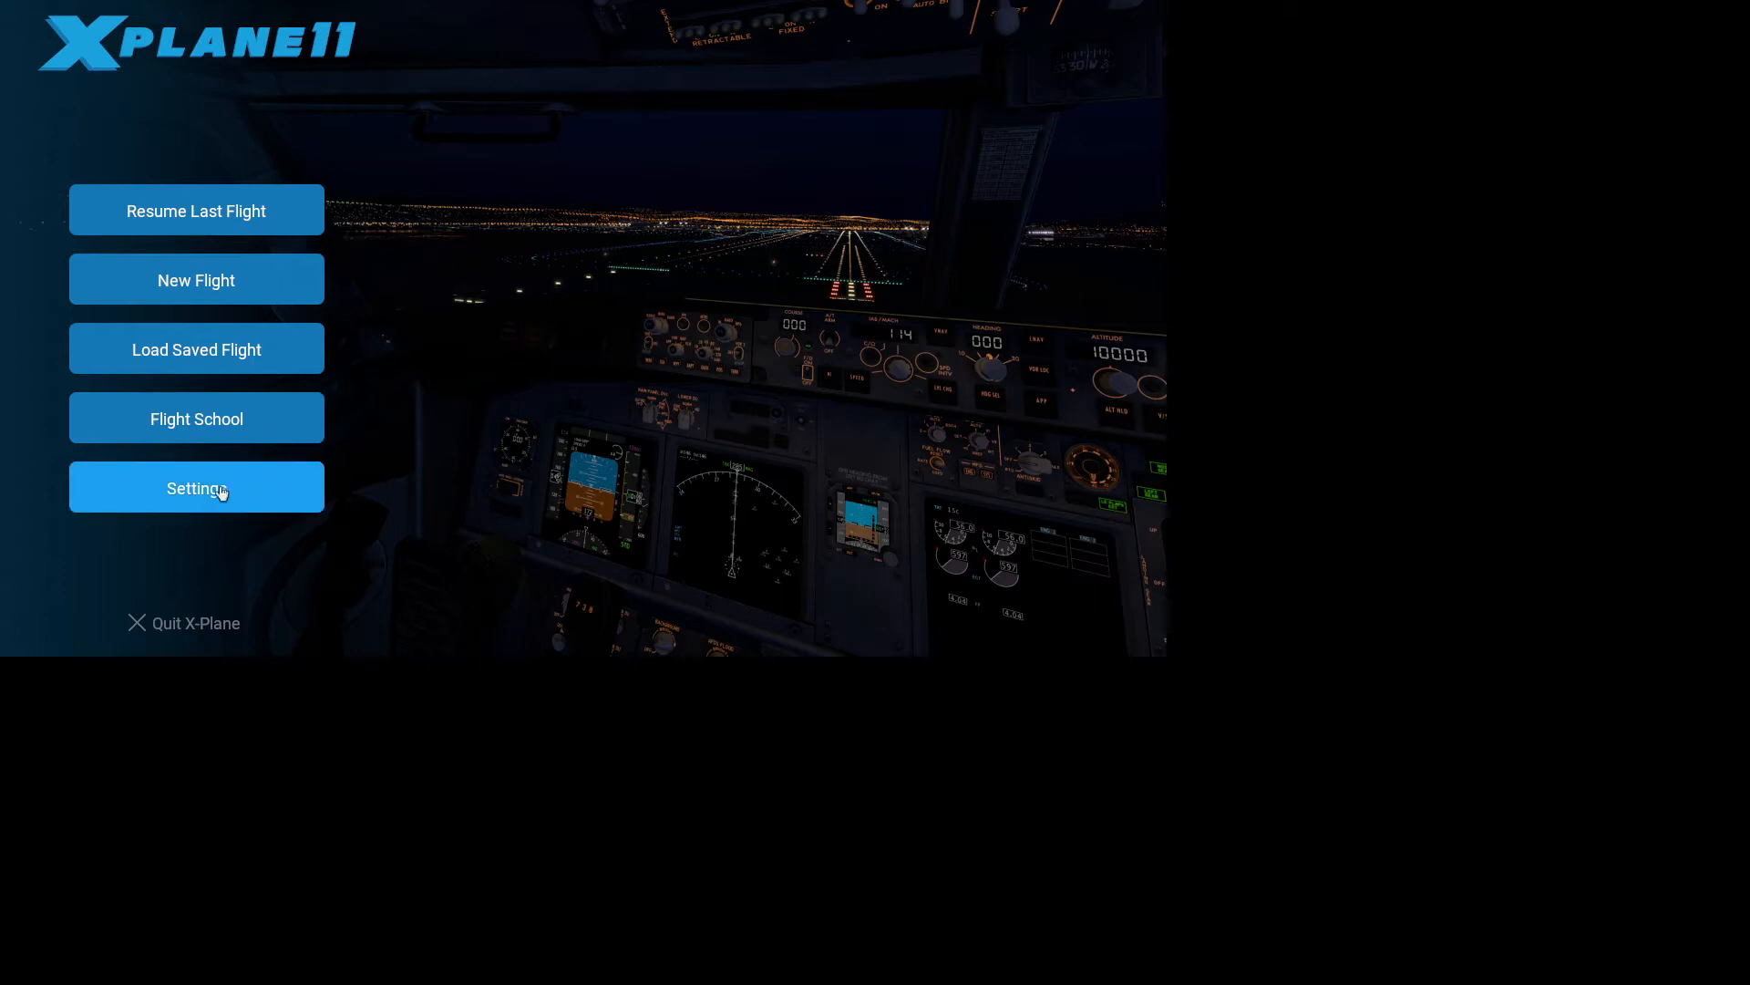
- Go from the main menu into the simulator's Settings screen
click(197, 486)
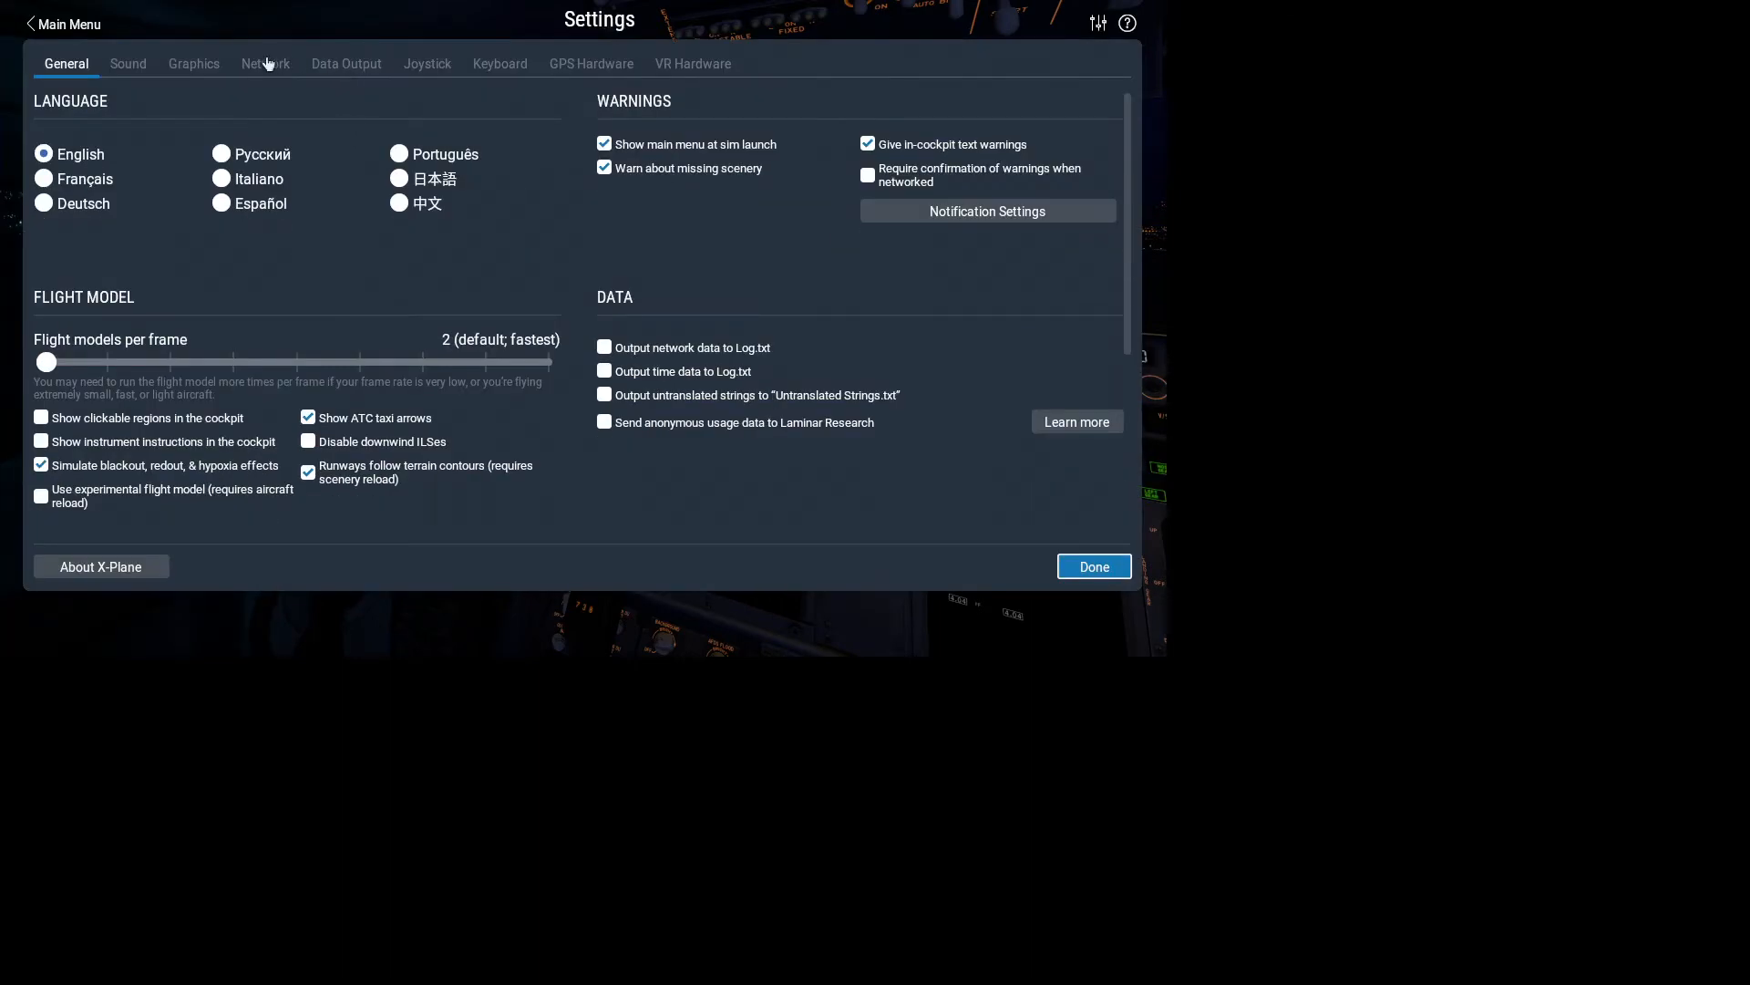
- Show the Joystick settings listing the uncalibrated VPC Stick MT-50CM2
click(427, 62)
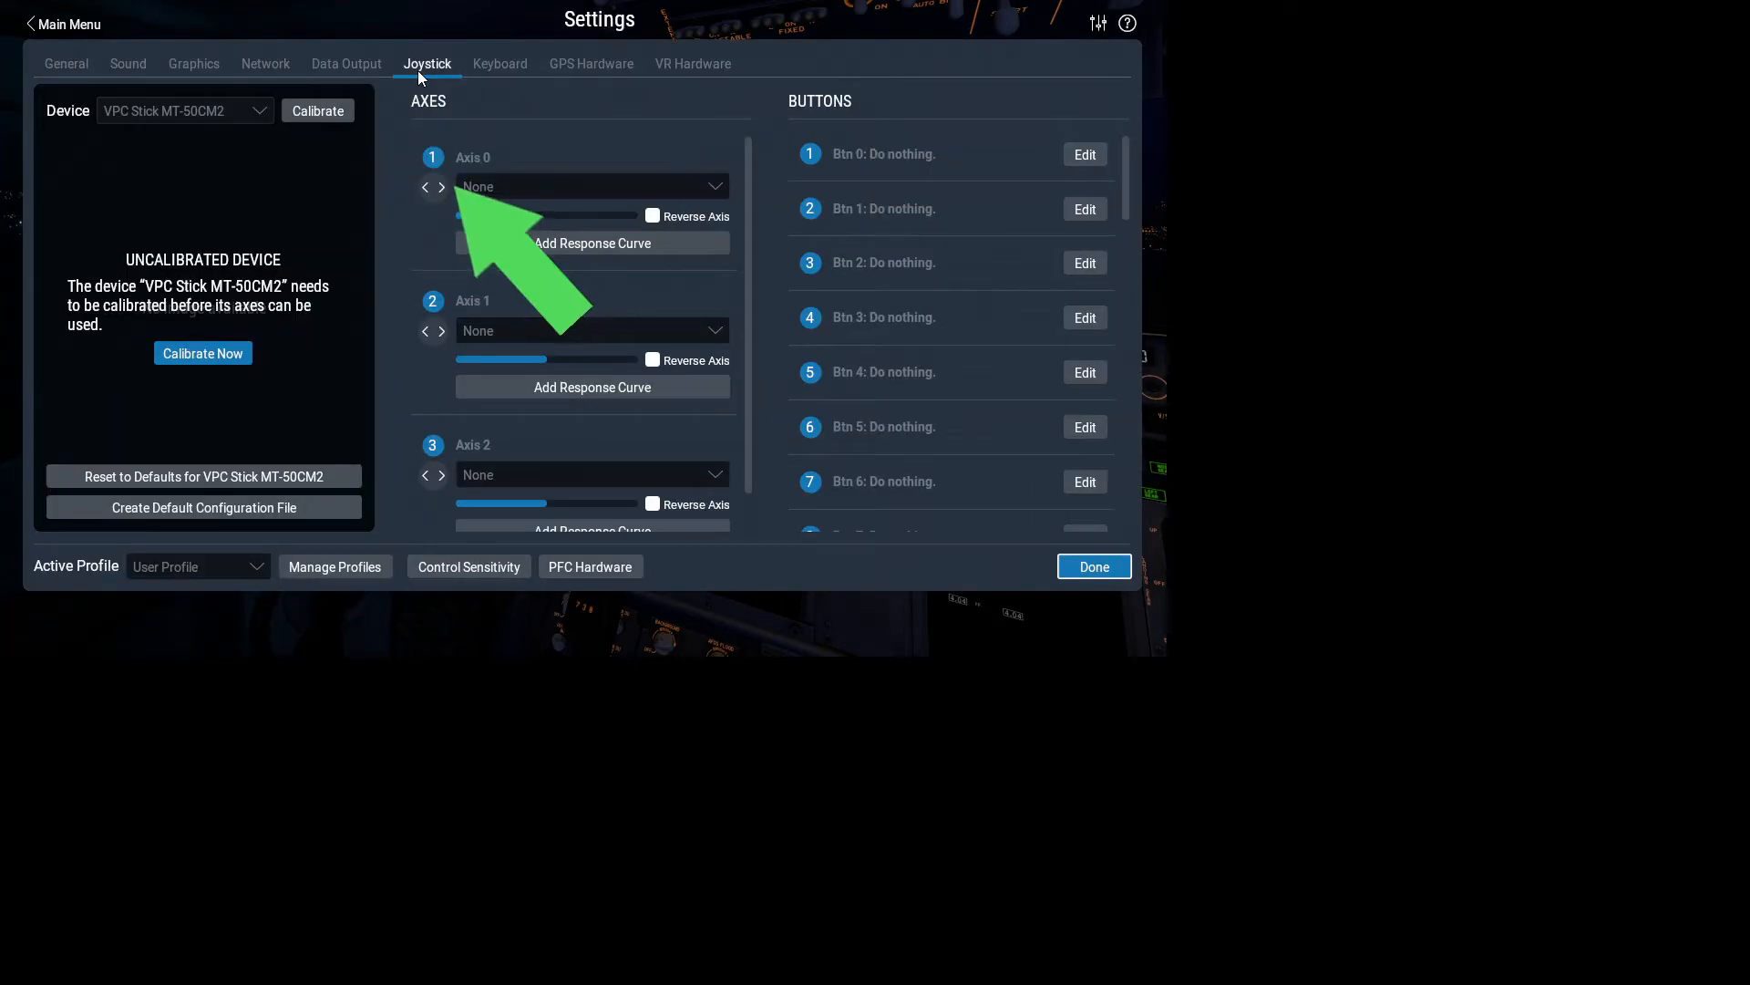
mouse_move(217, 133)
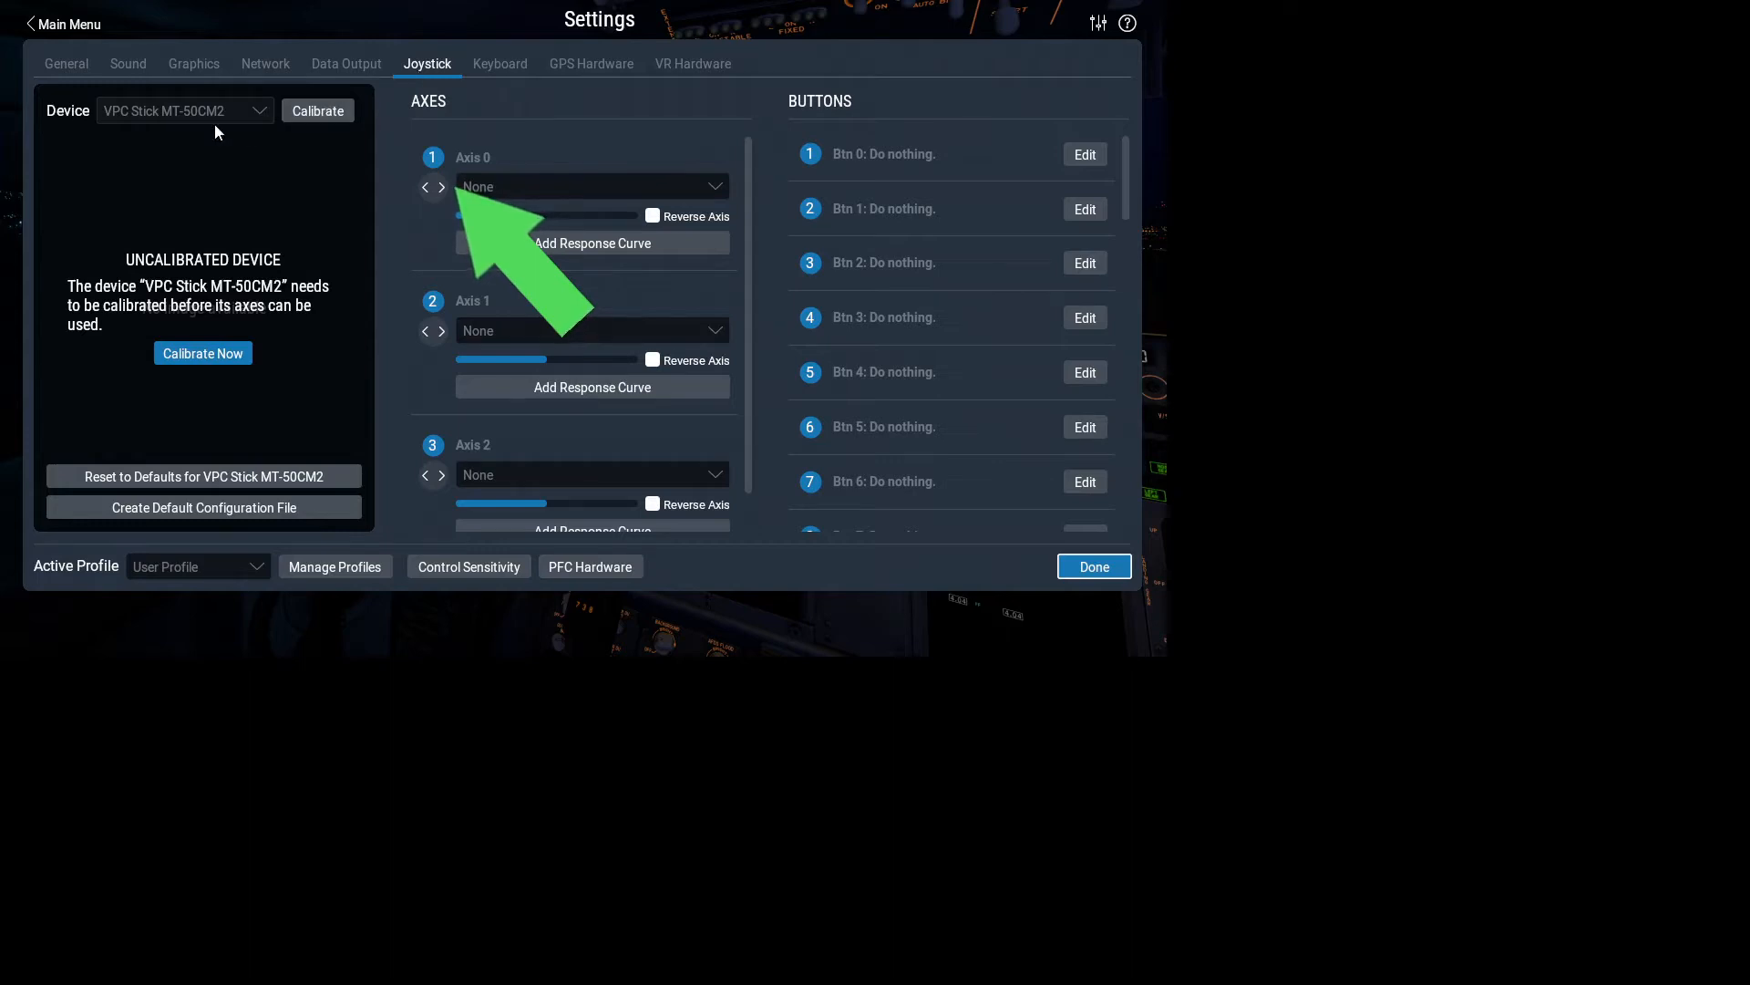
mouse_move(449, 135)
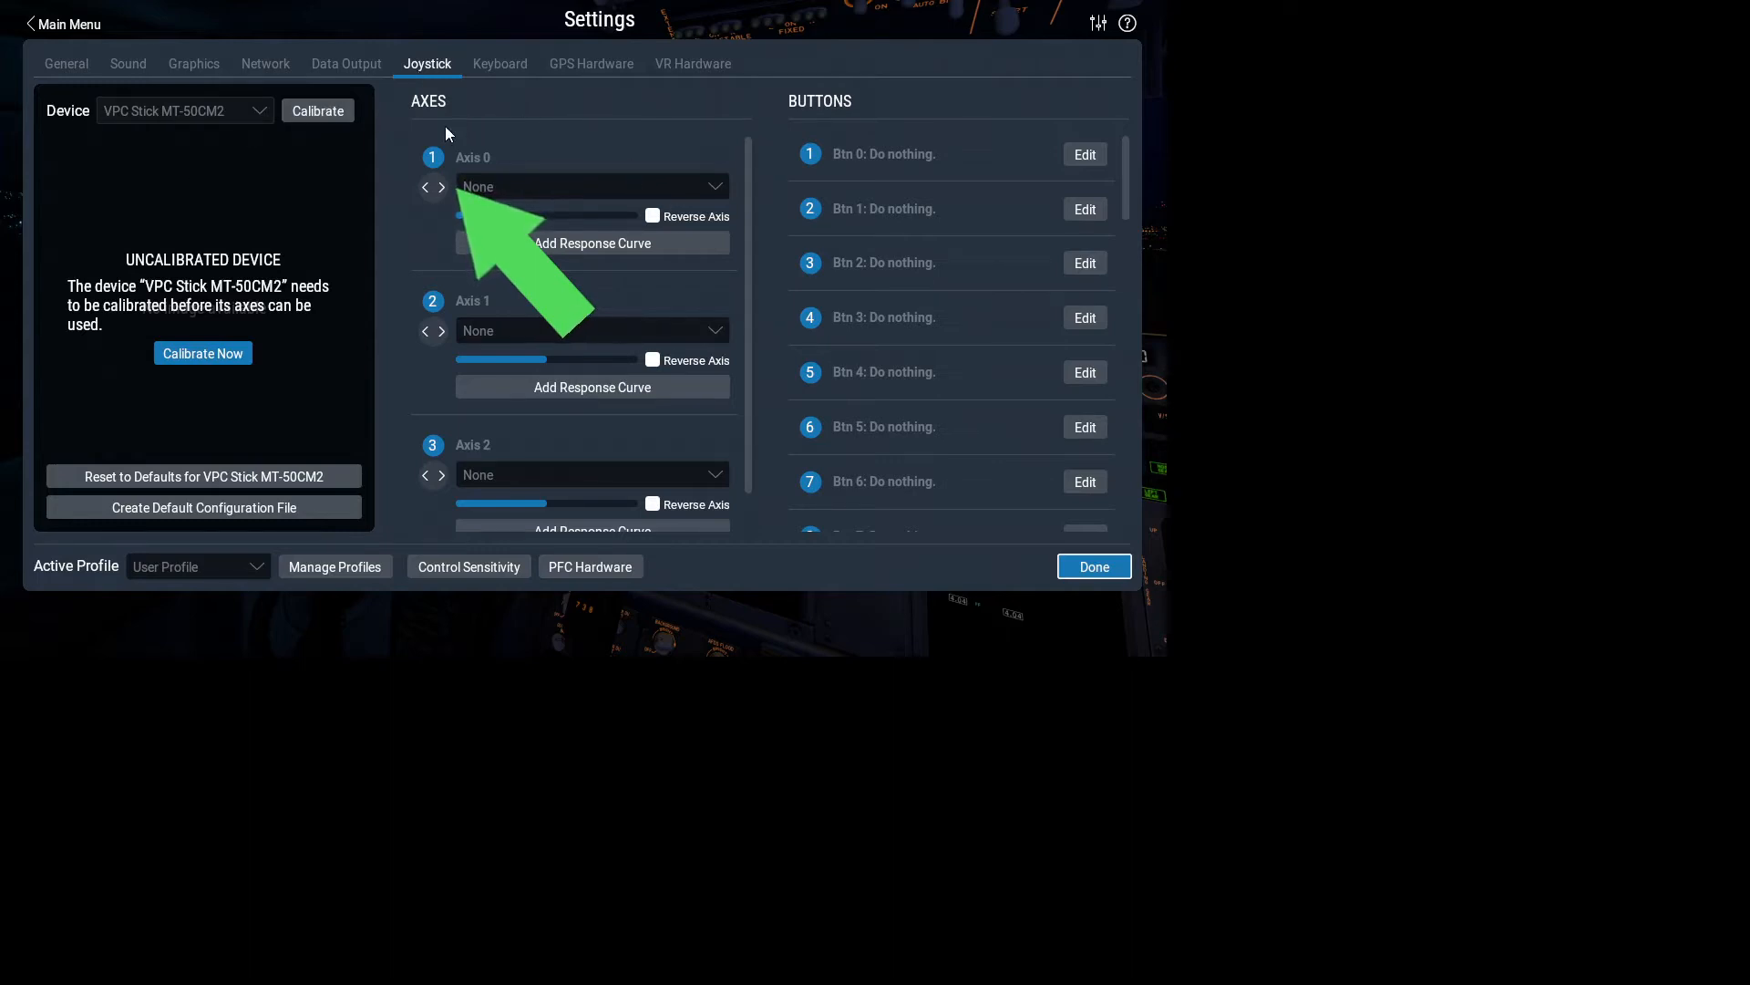
mouse_move(897, 176)
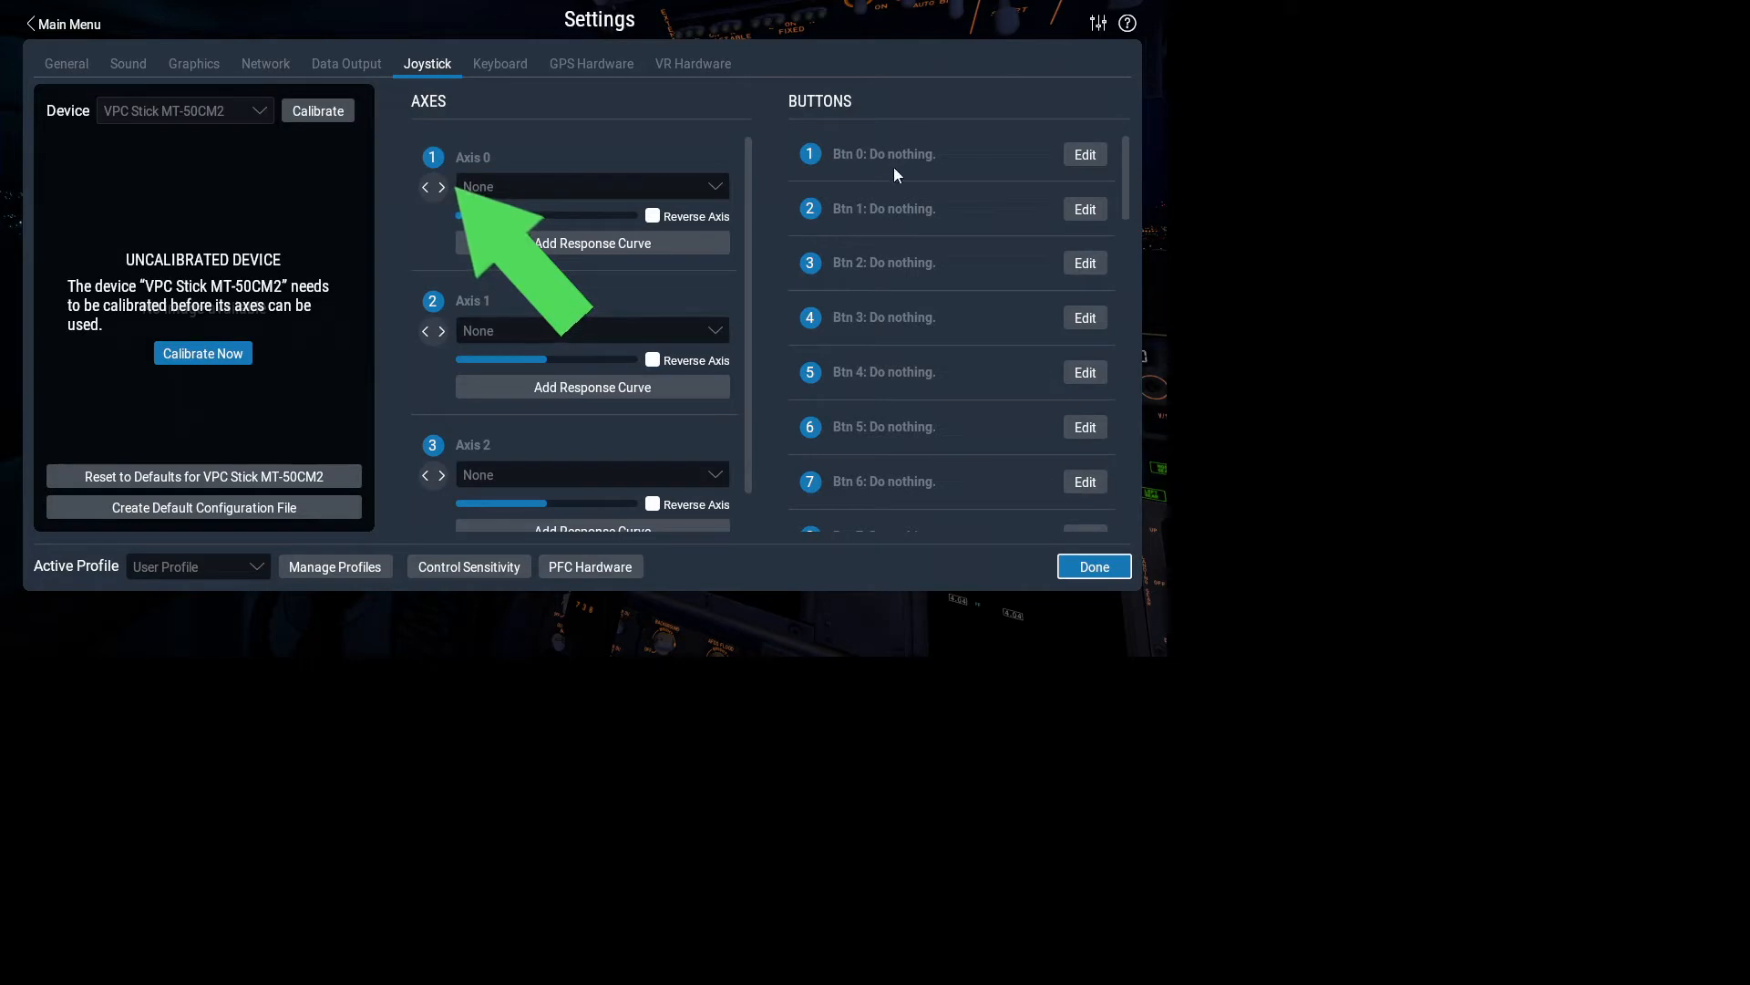
mouse_move(253, 244)
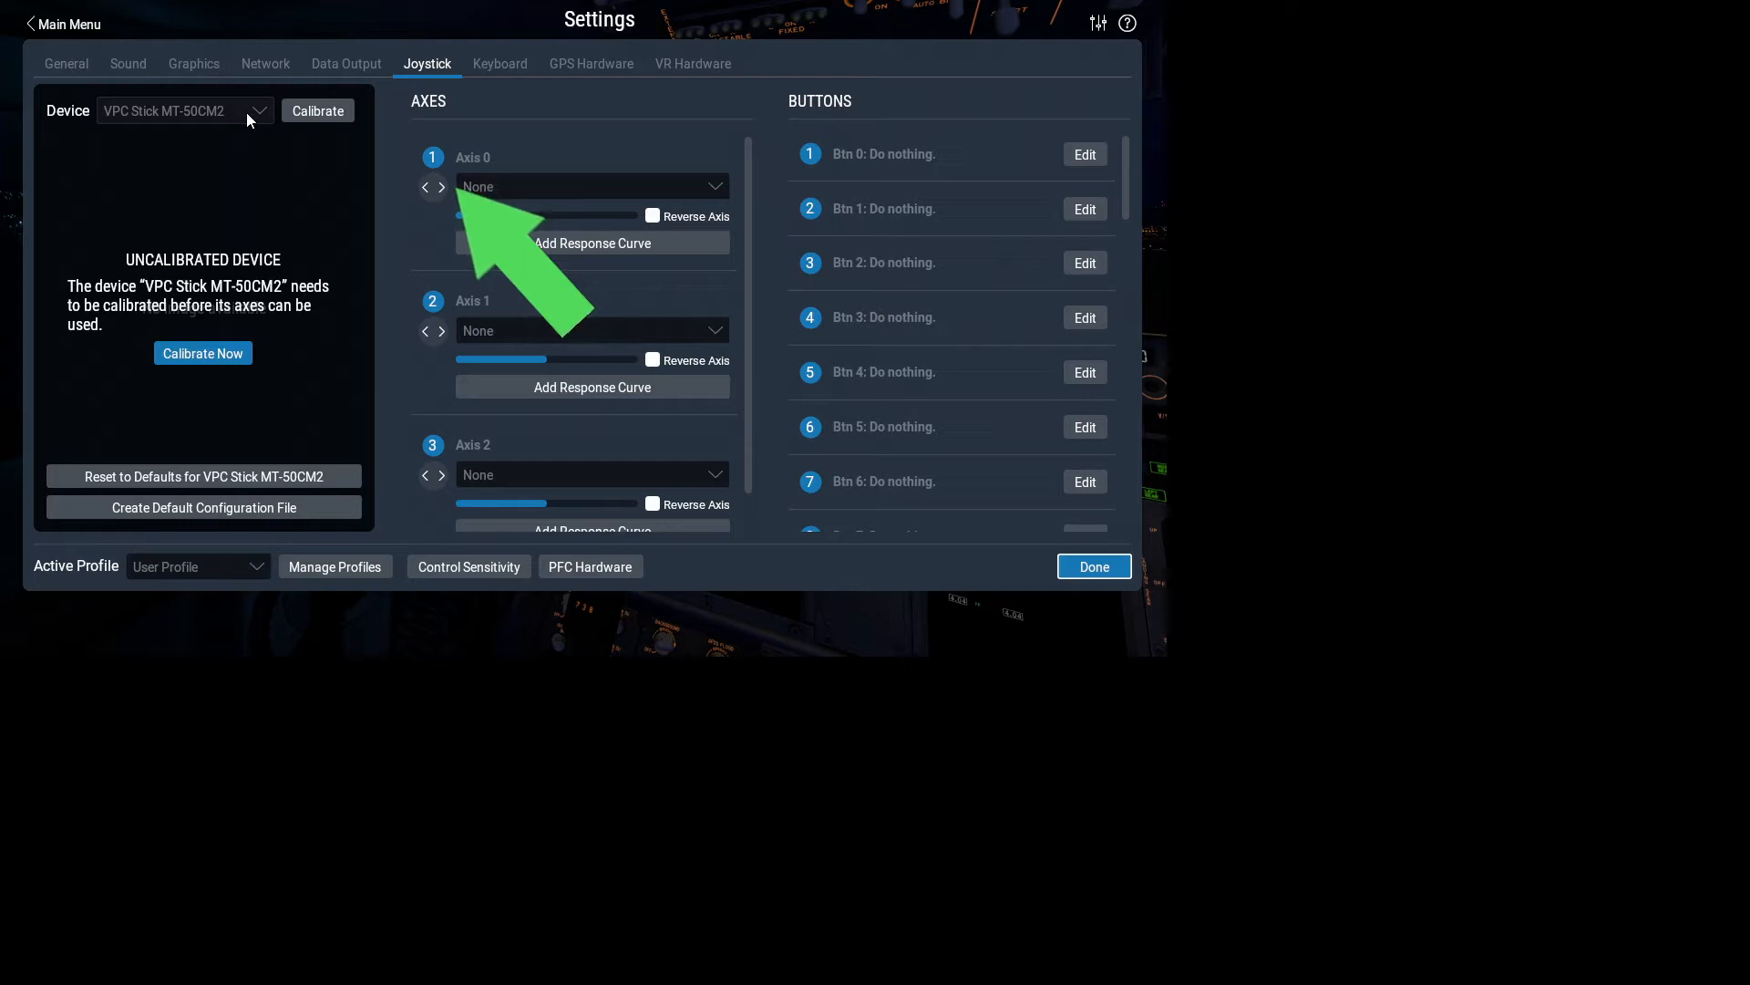
mouse_move(267, 117)
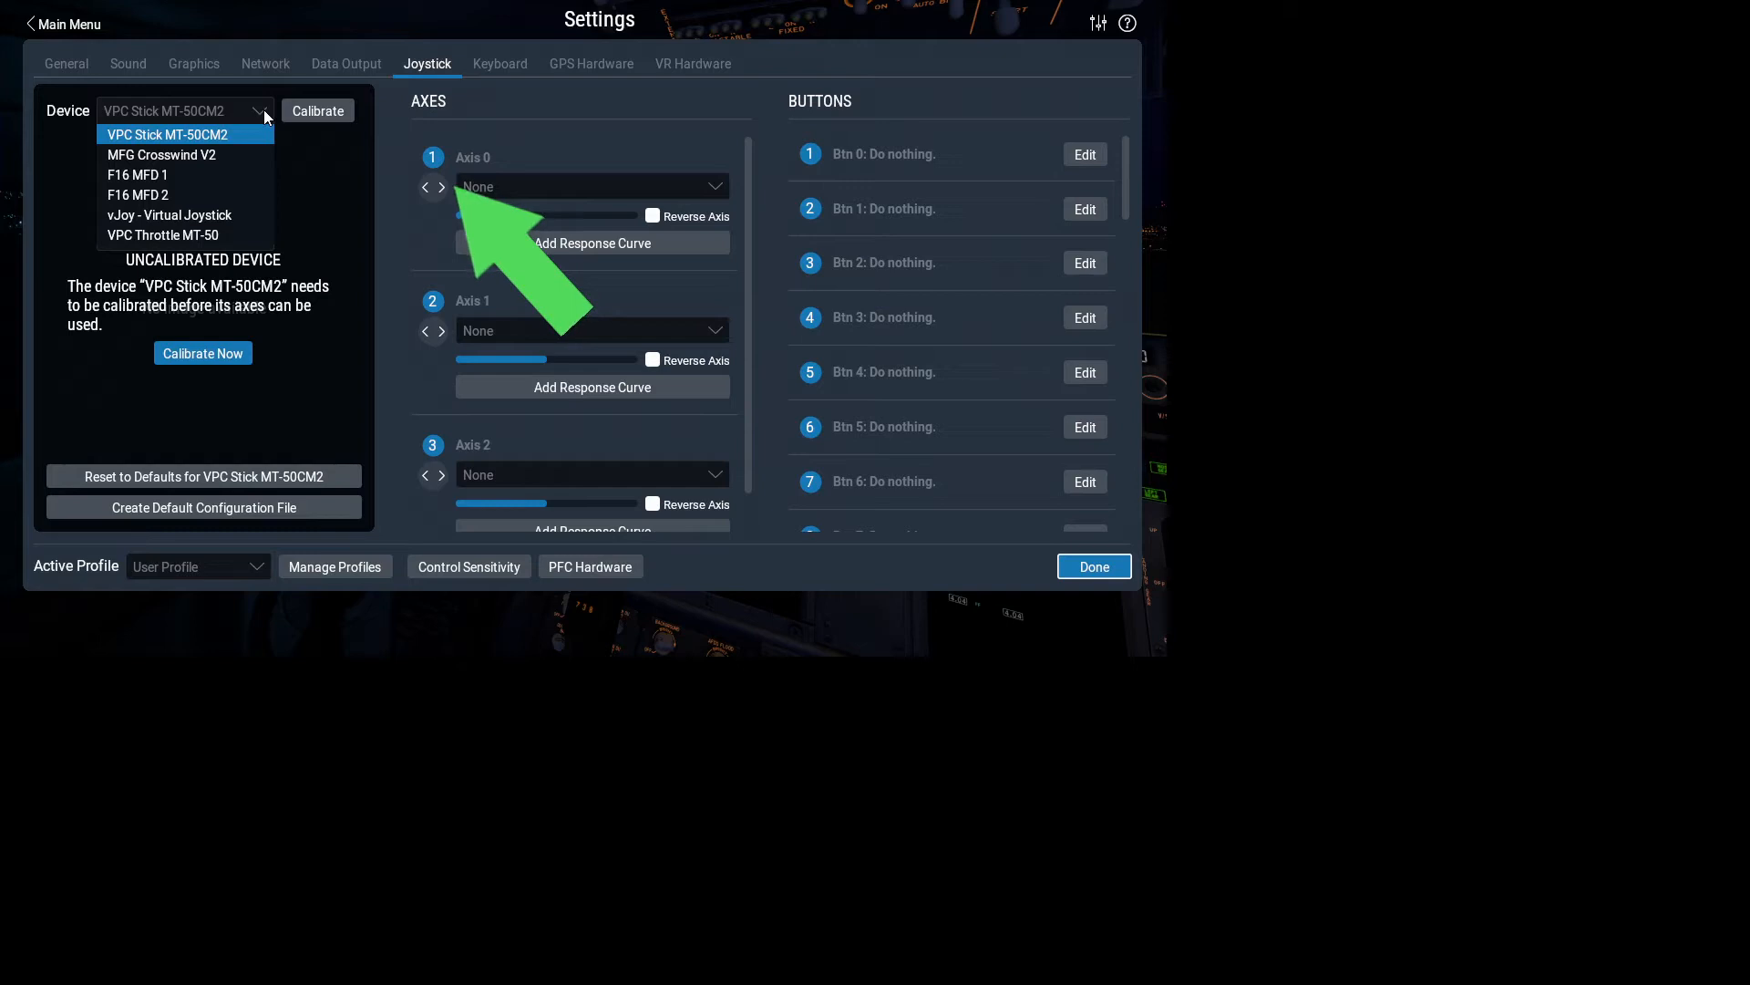
mouse_move(255, 153)
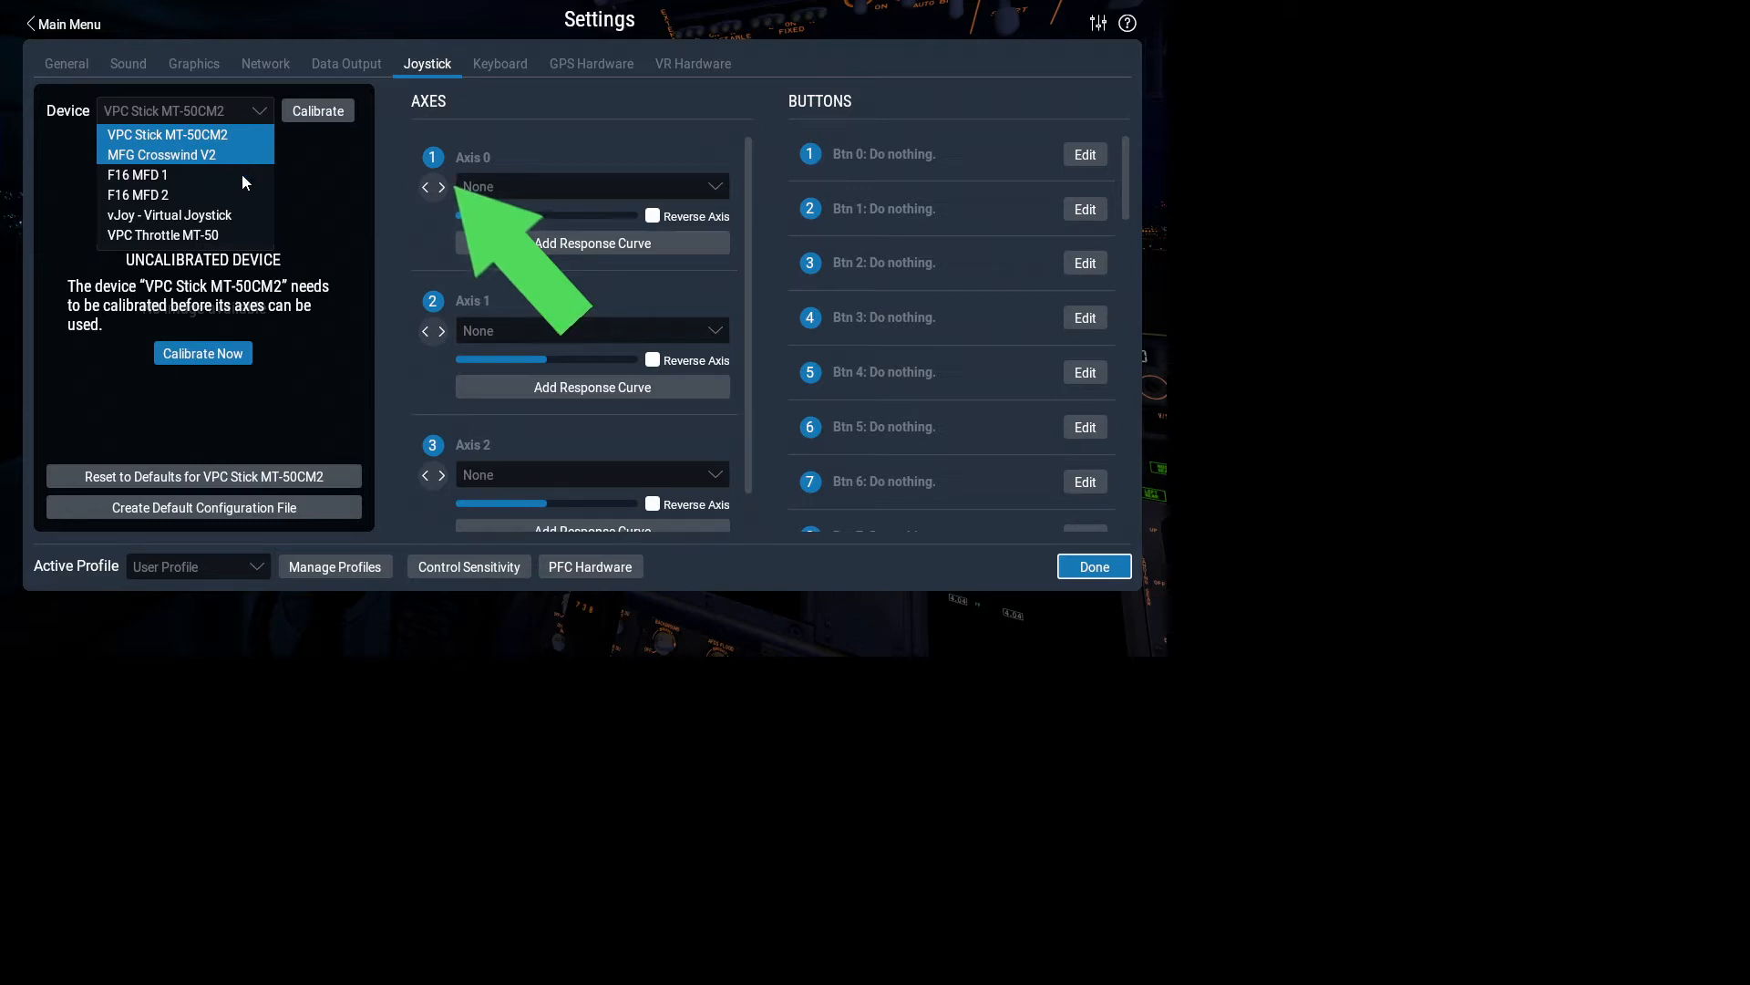
mouse_move(191, 131)
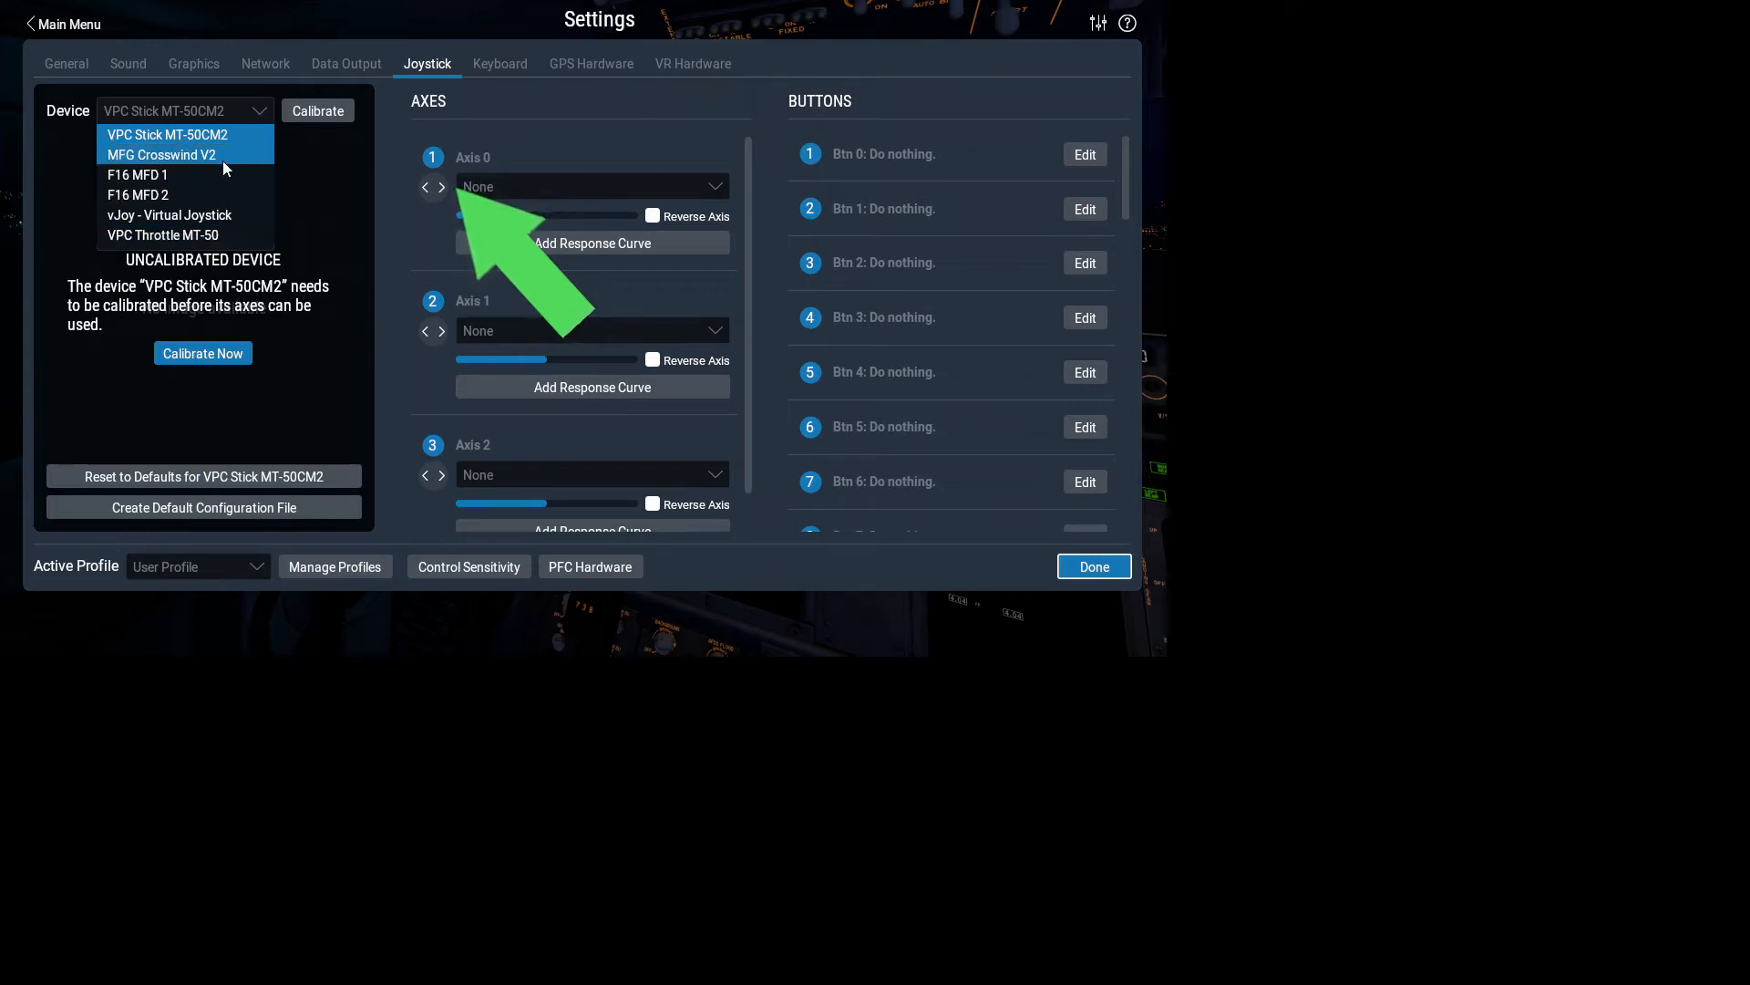
mouse_move(160, 132)
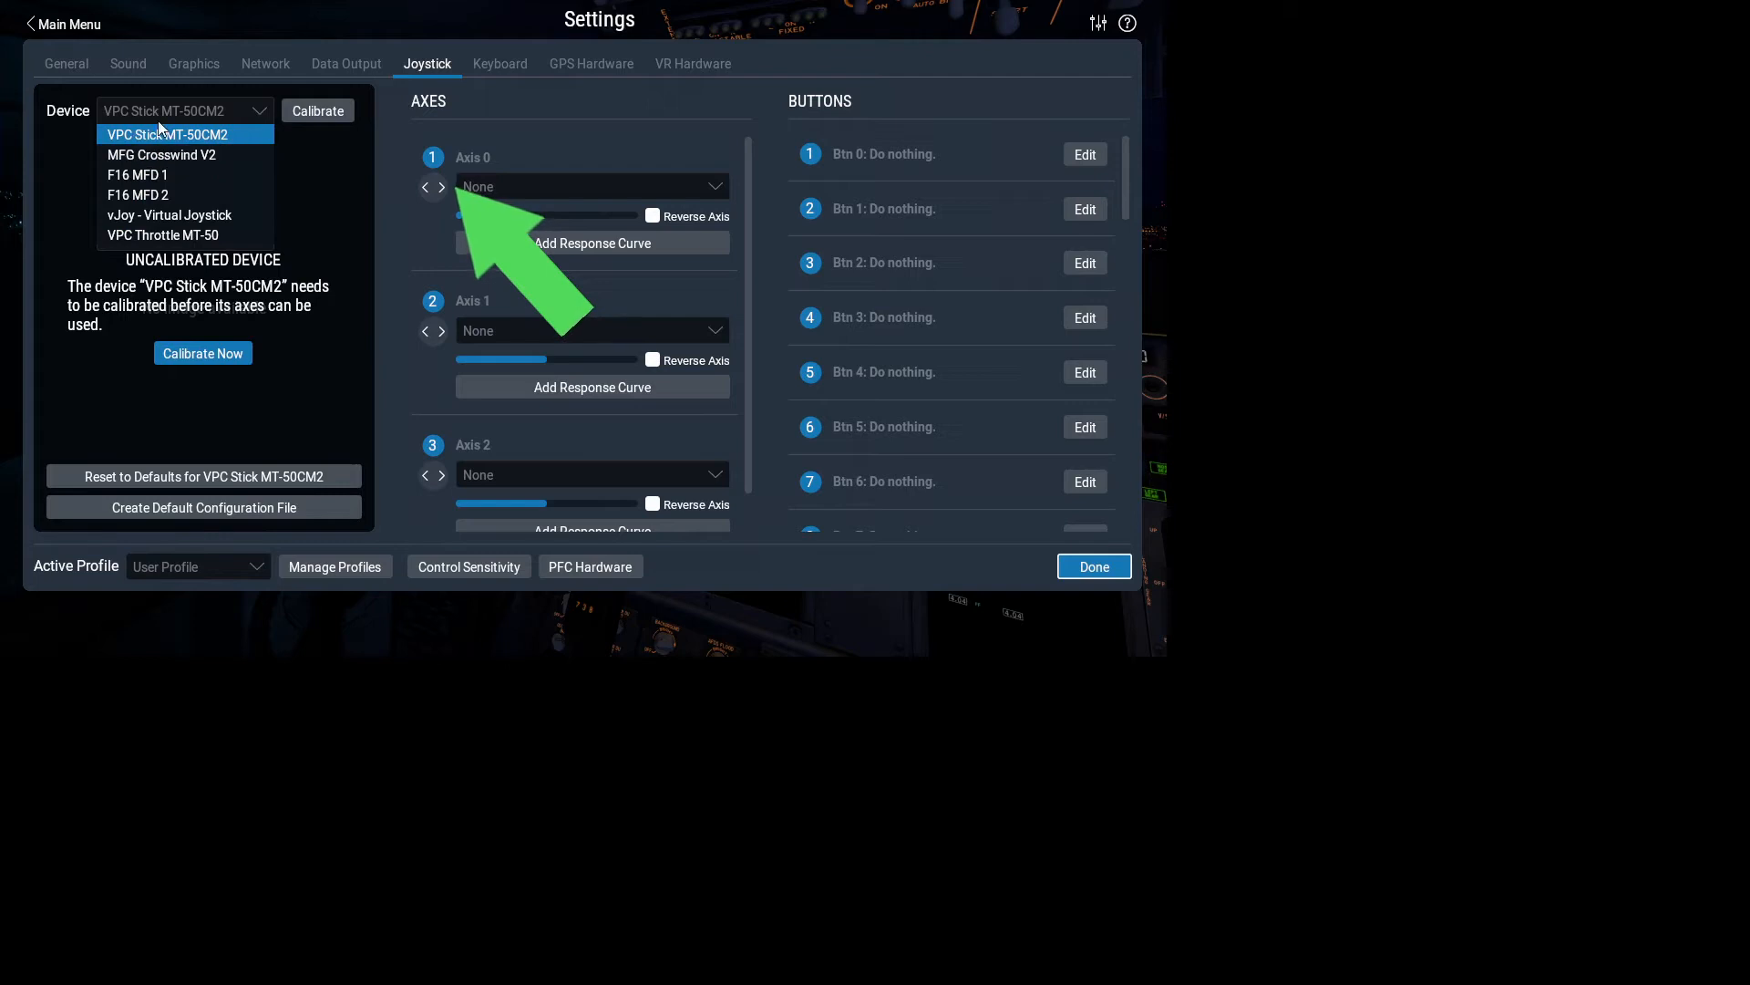
mouse_move(210, 137)
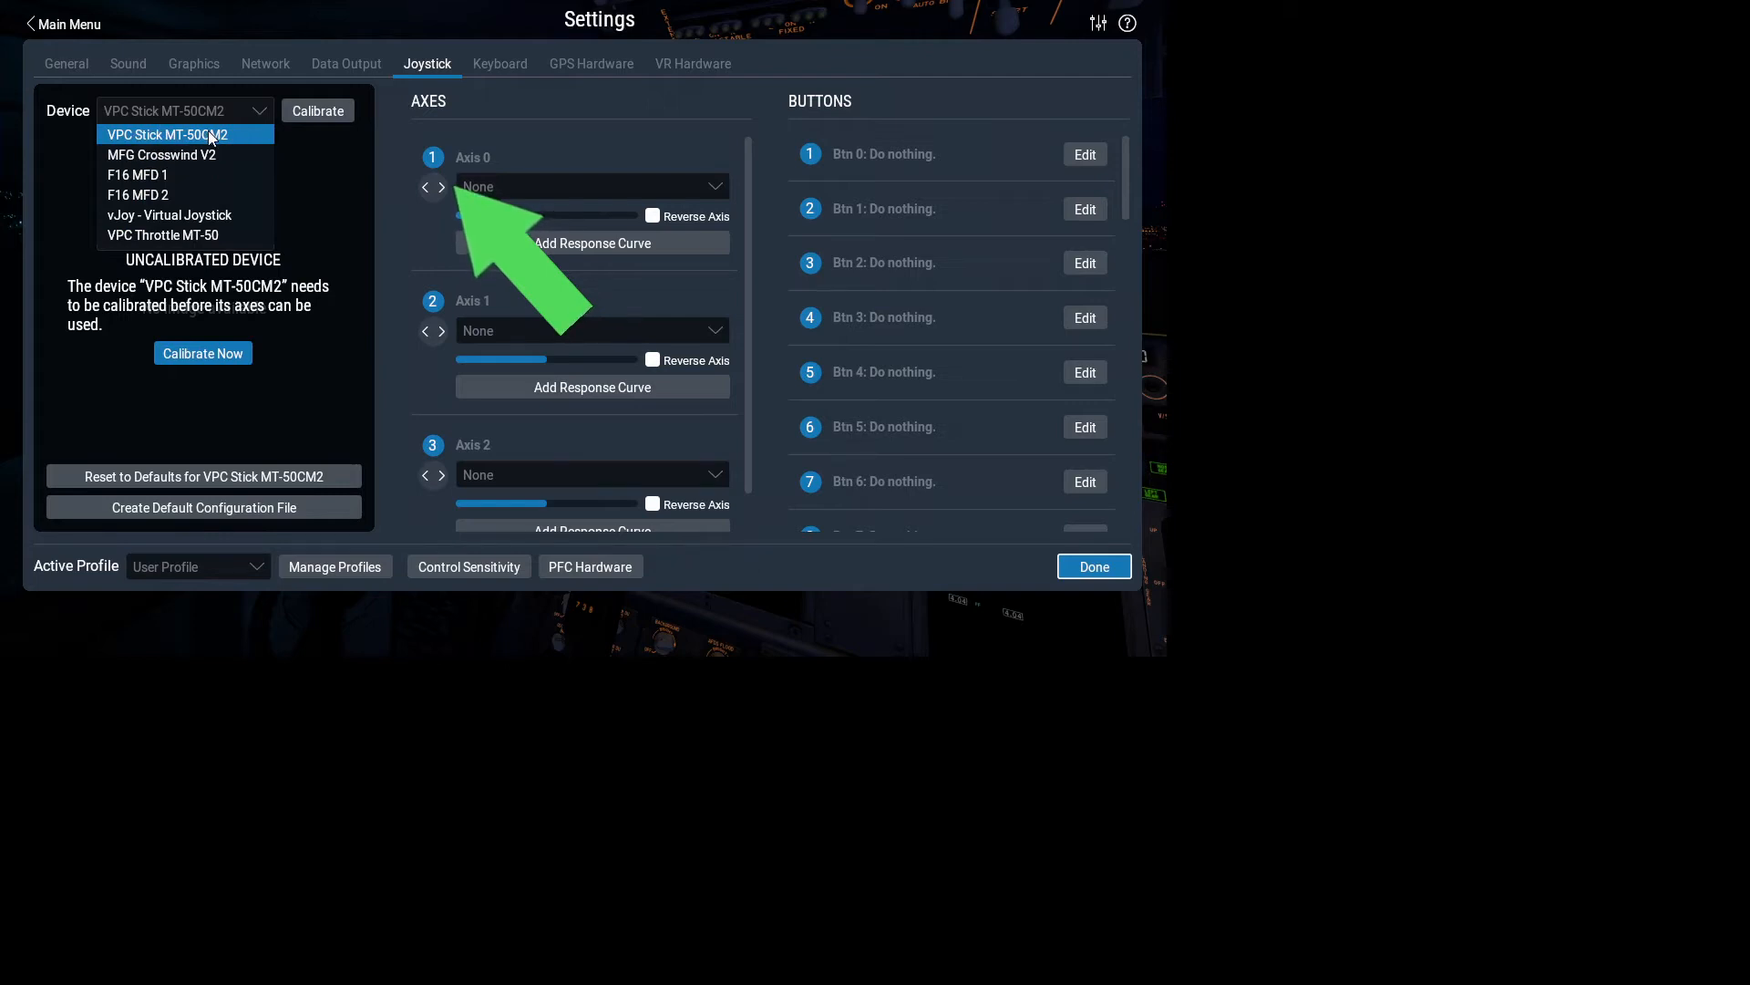
- Run the calibration wizard for the VPC Stick MT-50CM2, including centering, and finish it
click(184, 135)
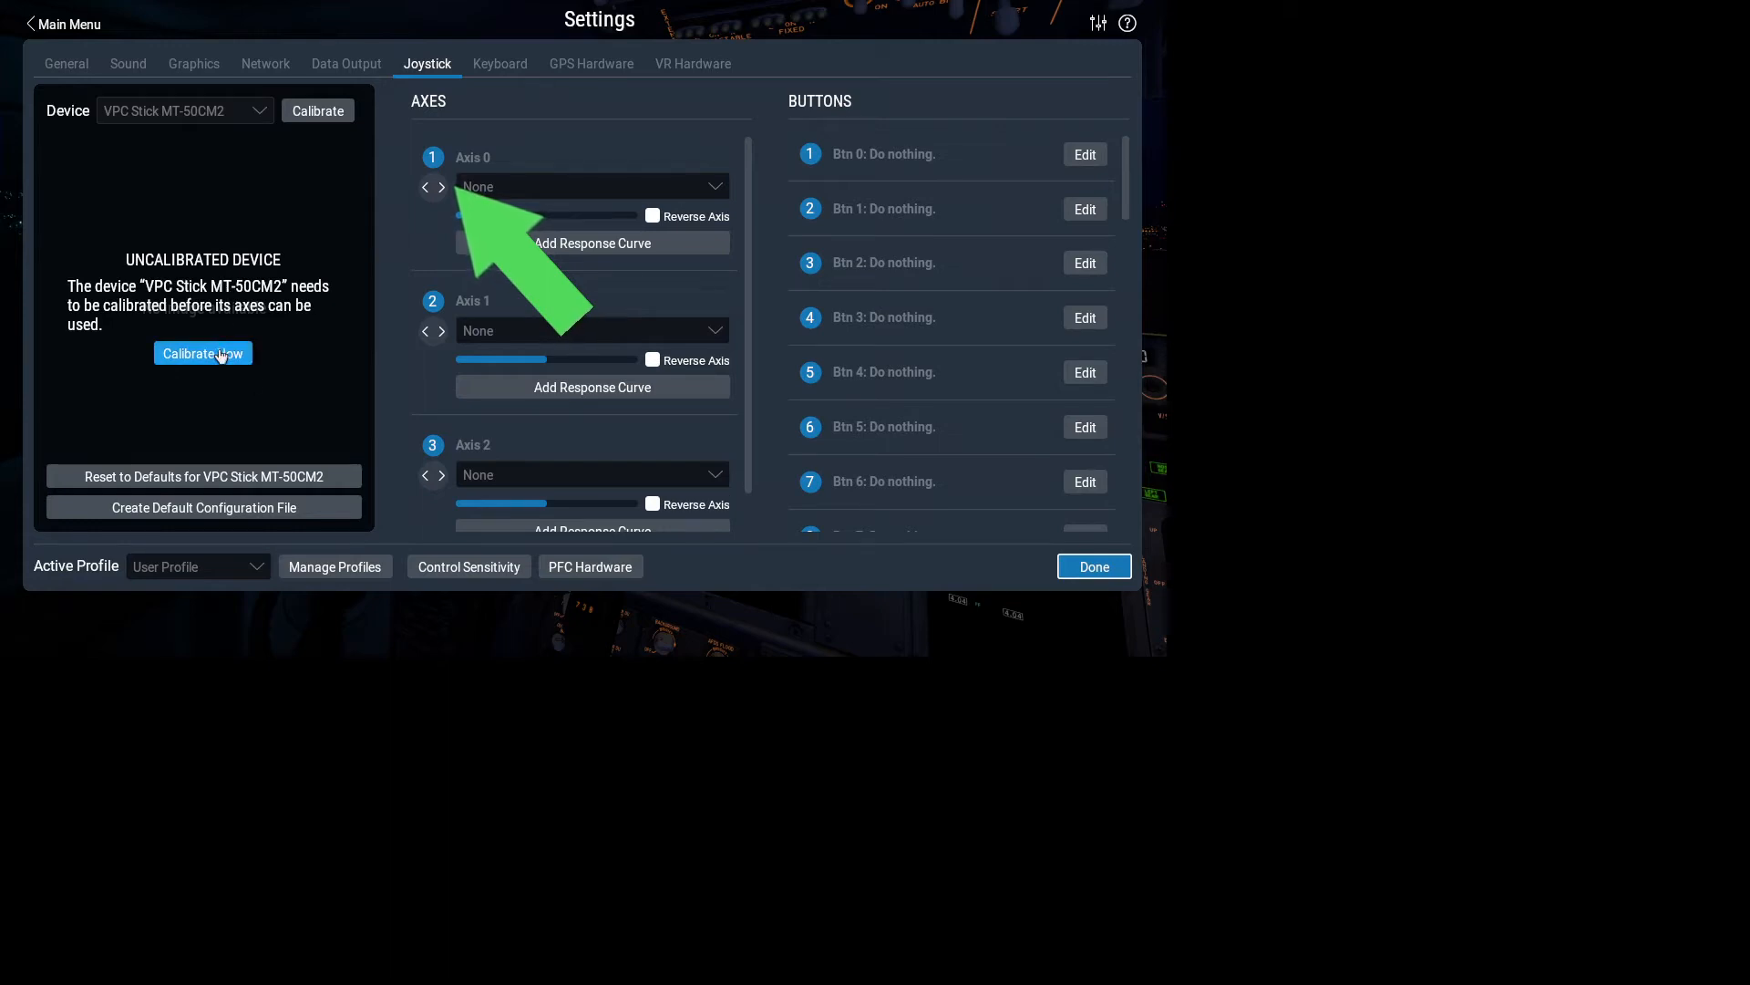
click(204, 354)
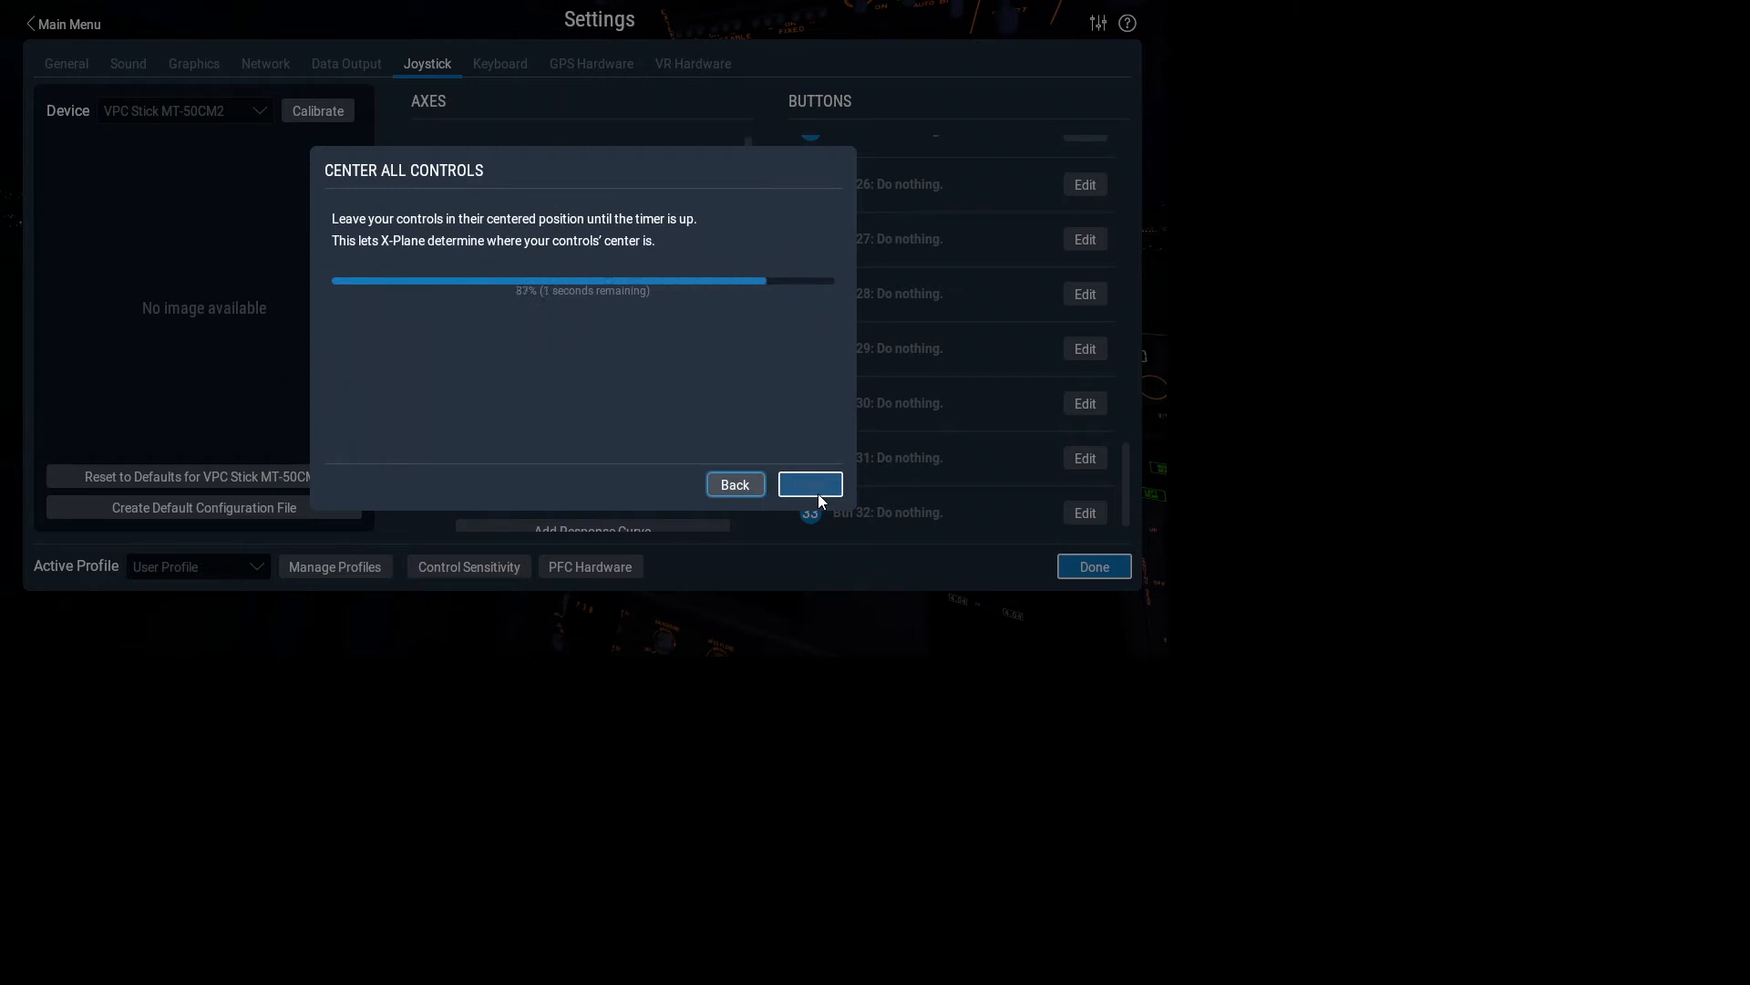
click(810, 485)
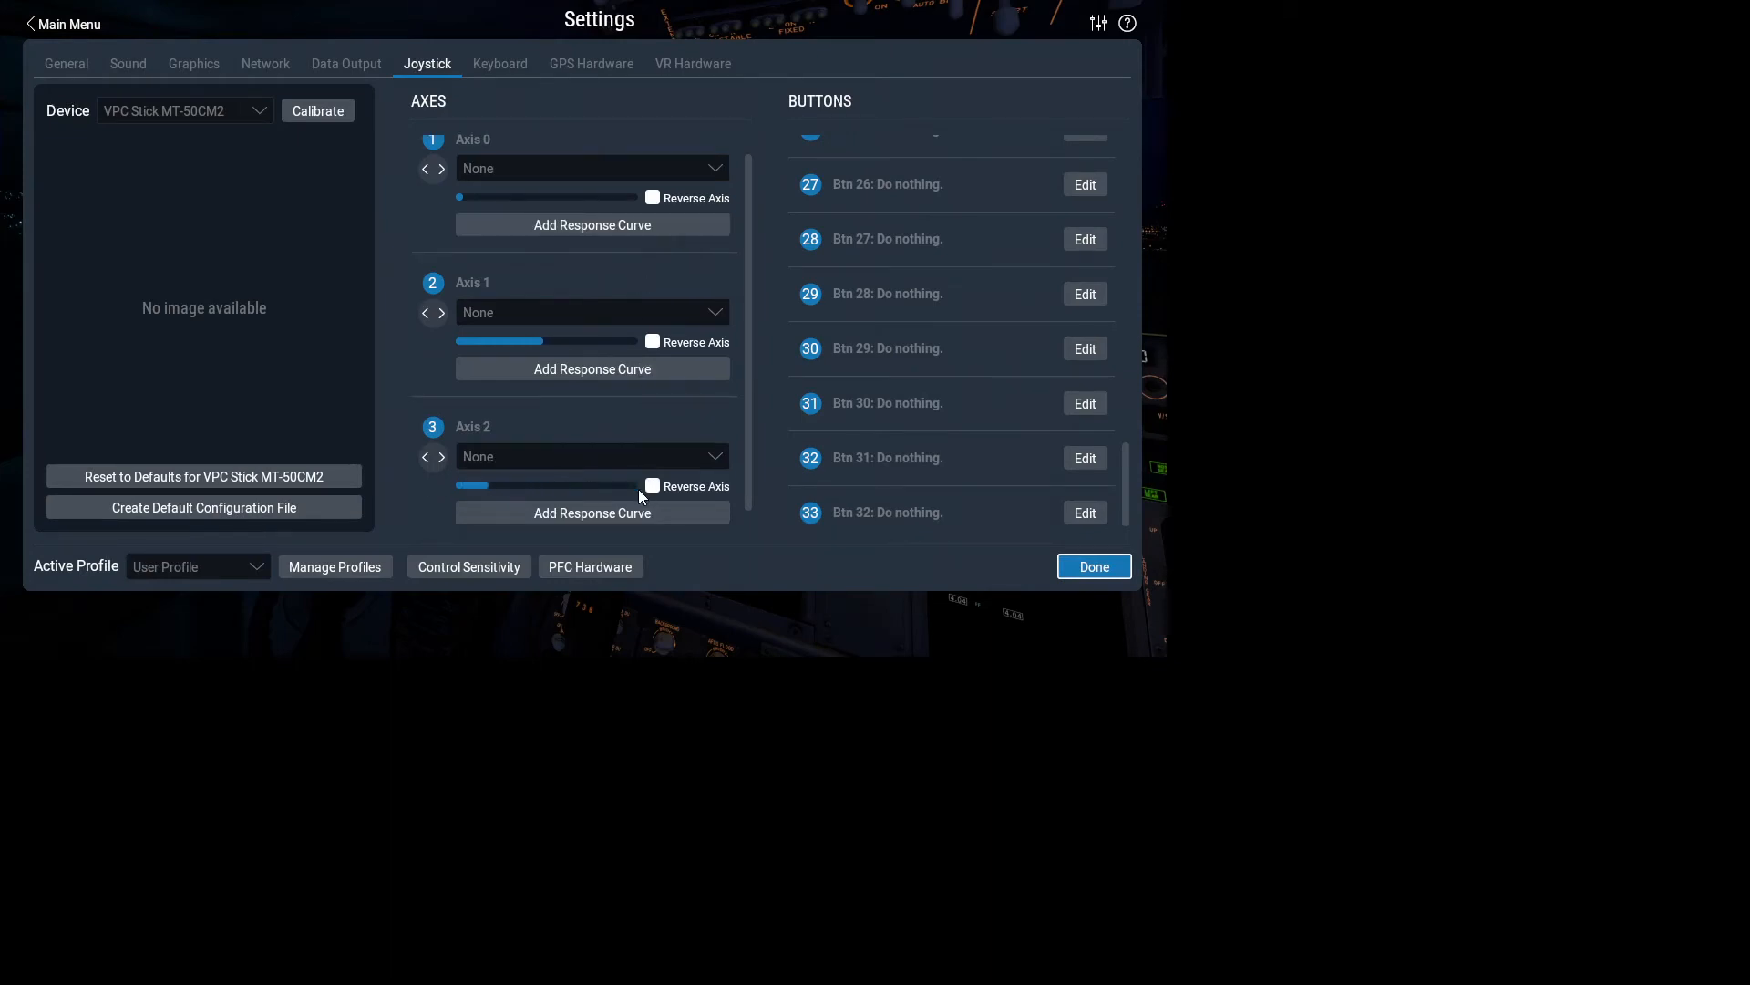
- Assign the stick's Axis 1 to Pitch and Axis 2 to Roll
click(591, 168)
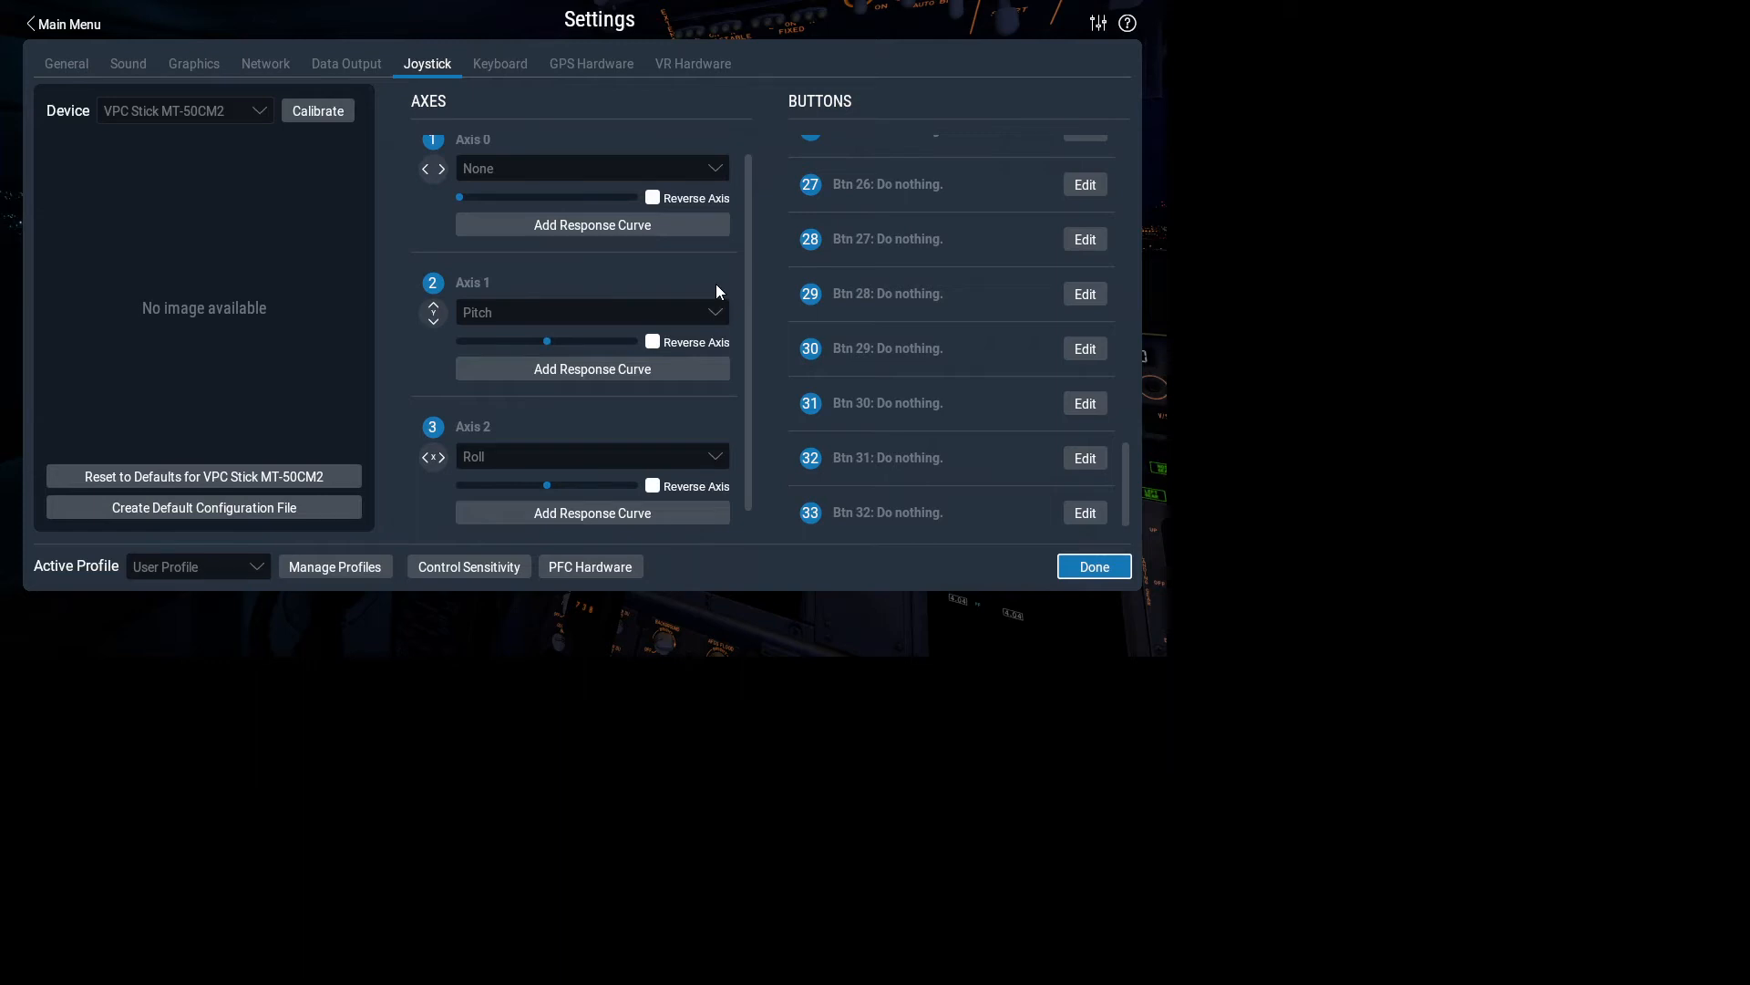
click(184, 109)
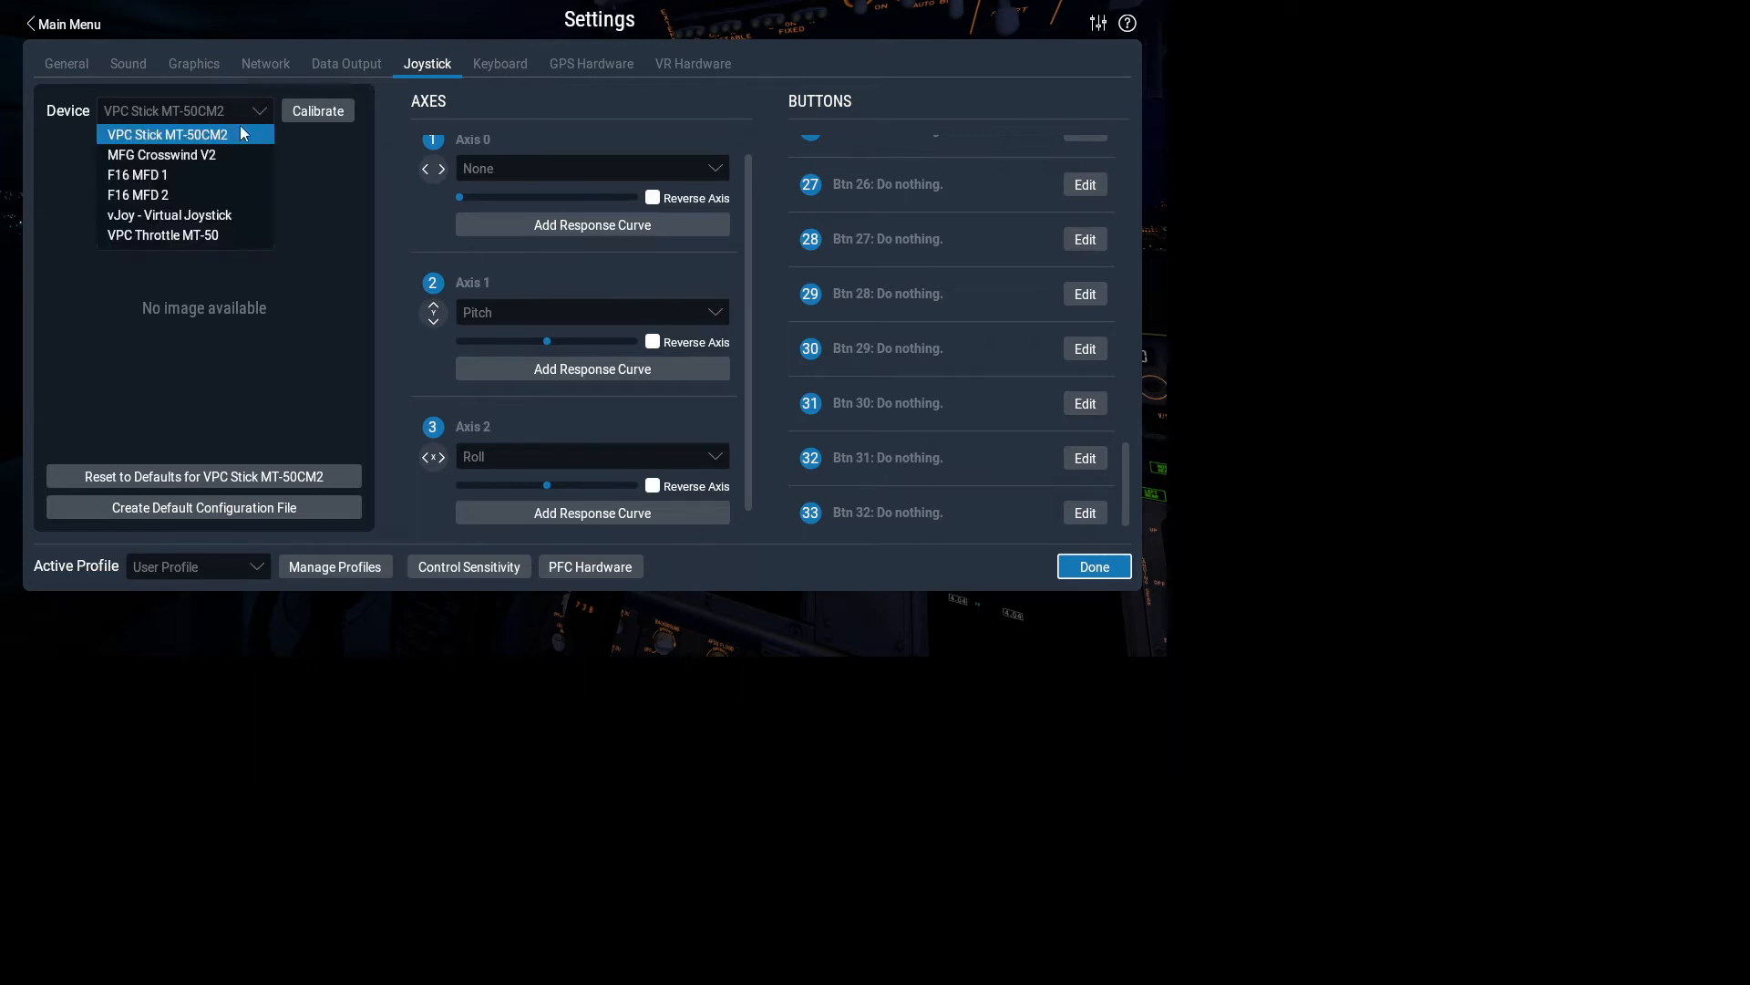
- Select the MFG Crosswind V2 pedals and start their calibration sweep
click(160, 155)
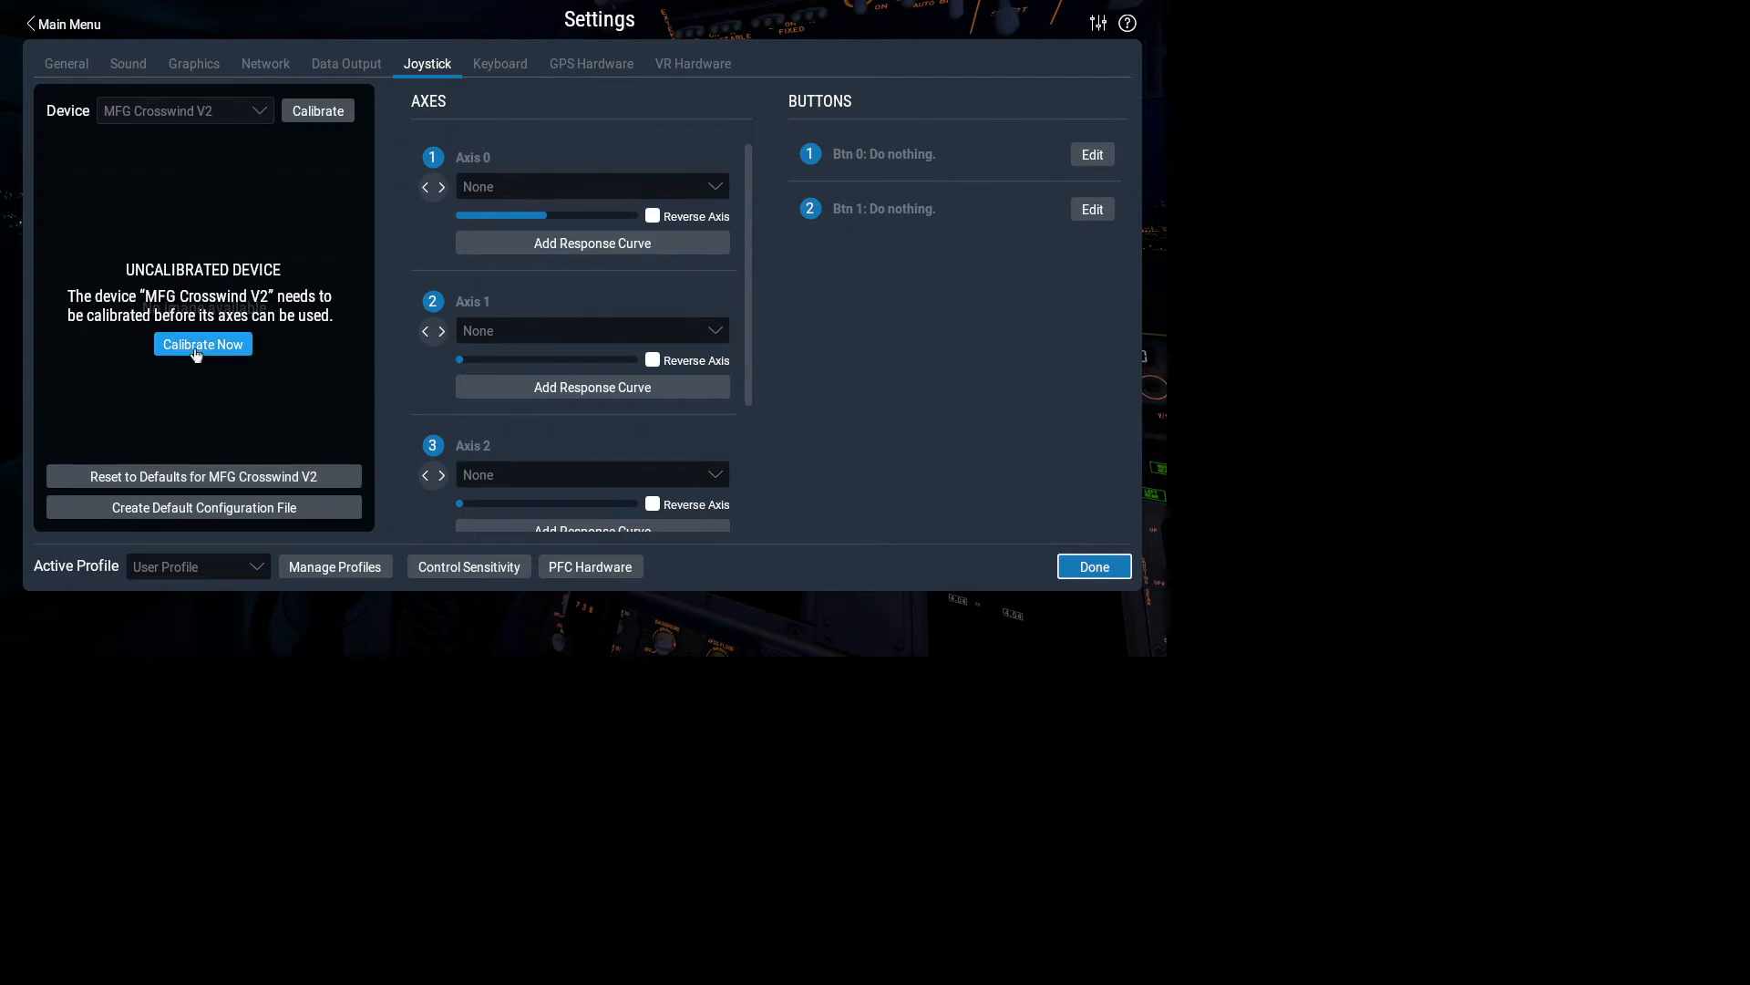
click(203, 343)
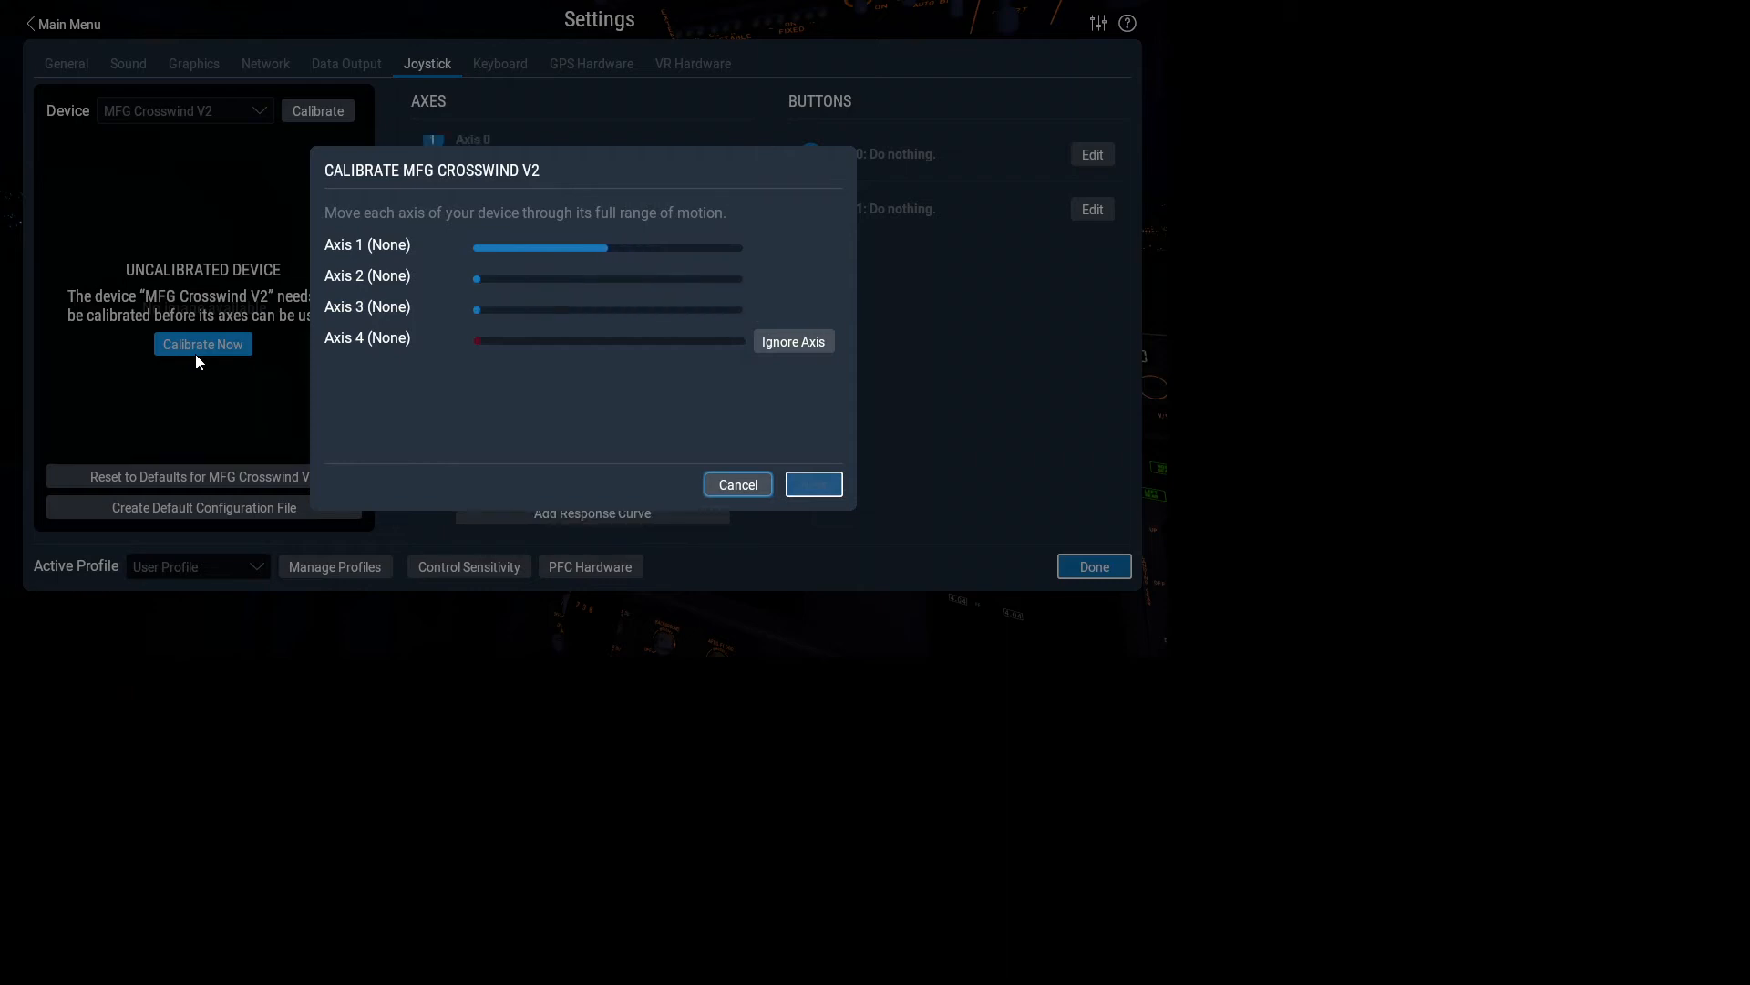
mouse_move(773, 343)
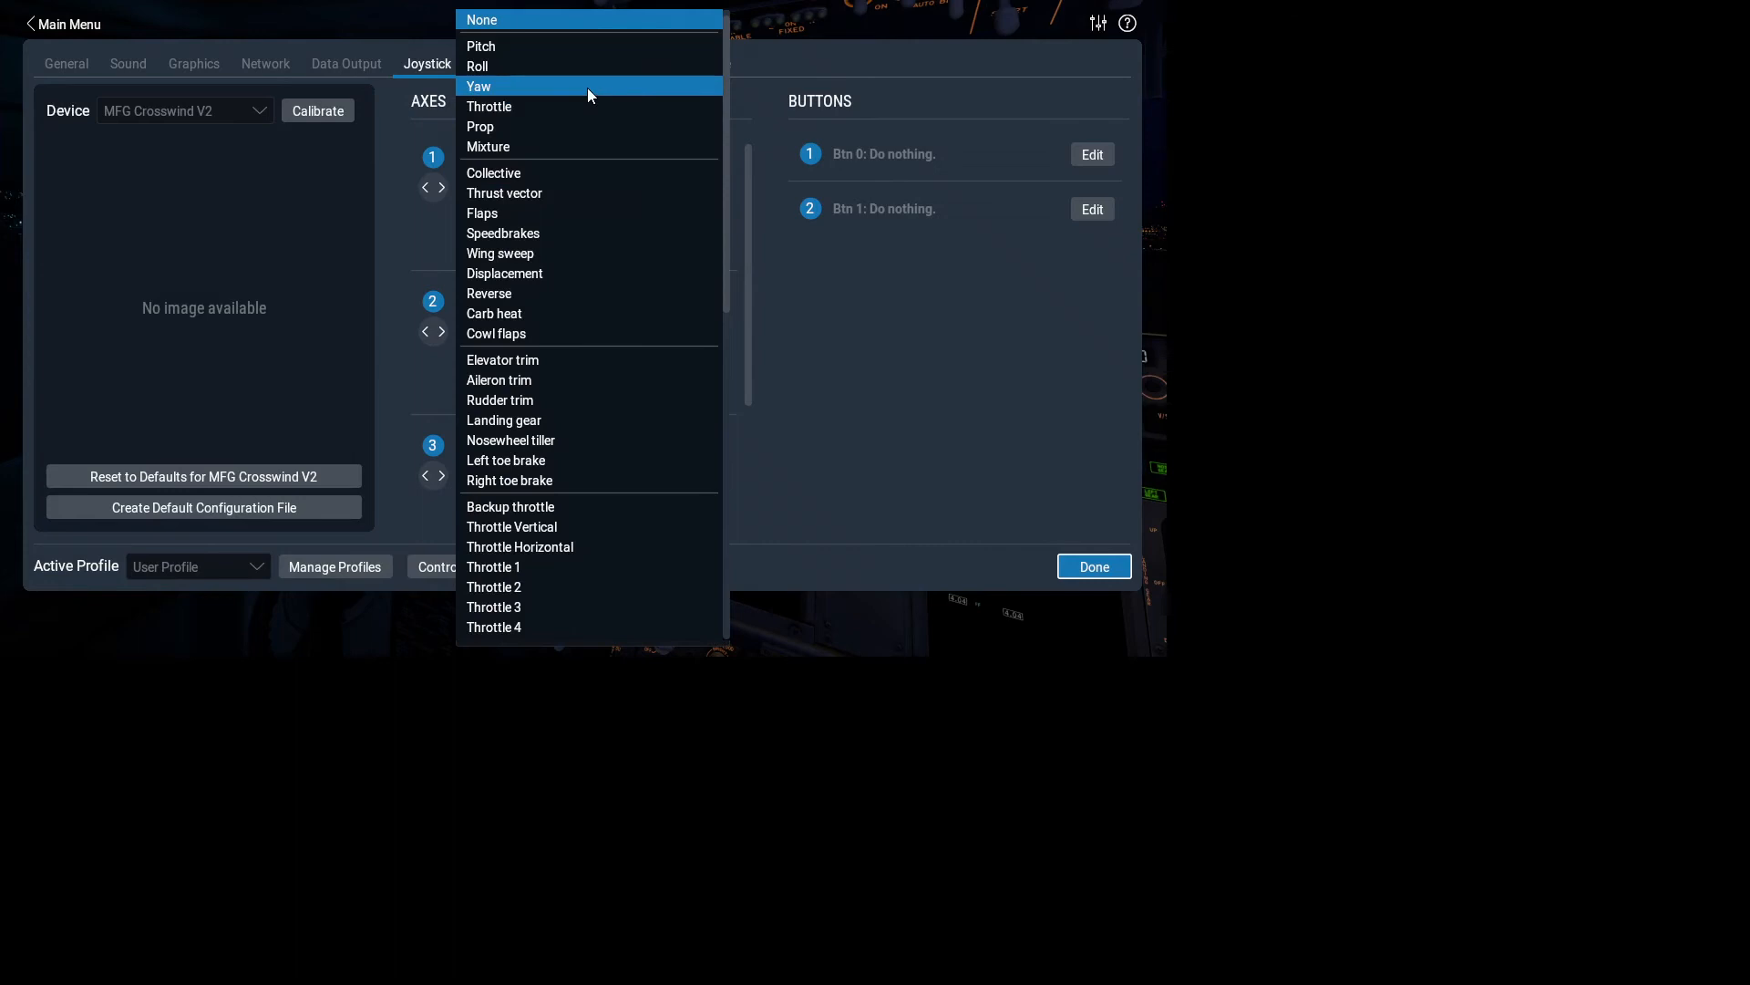
- Map pedal Axis 0 to Yaw, Axis 2 to Left toe brake and Axis 1 to Right toe brake
click(480, 85)
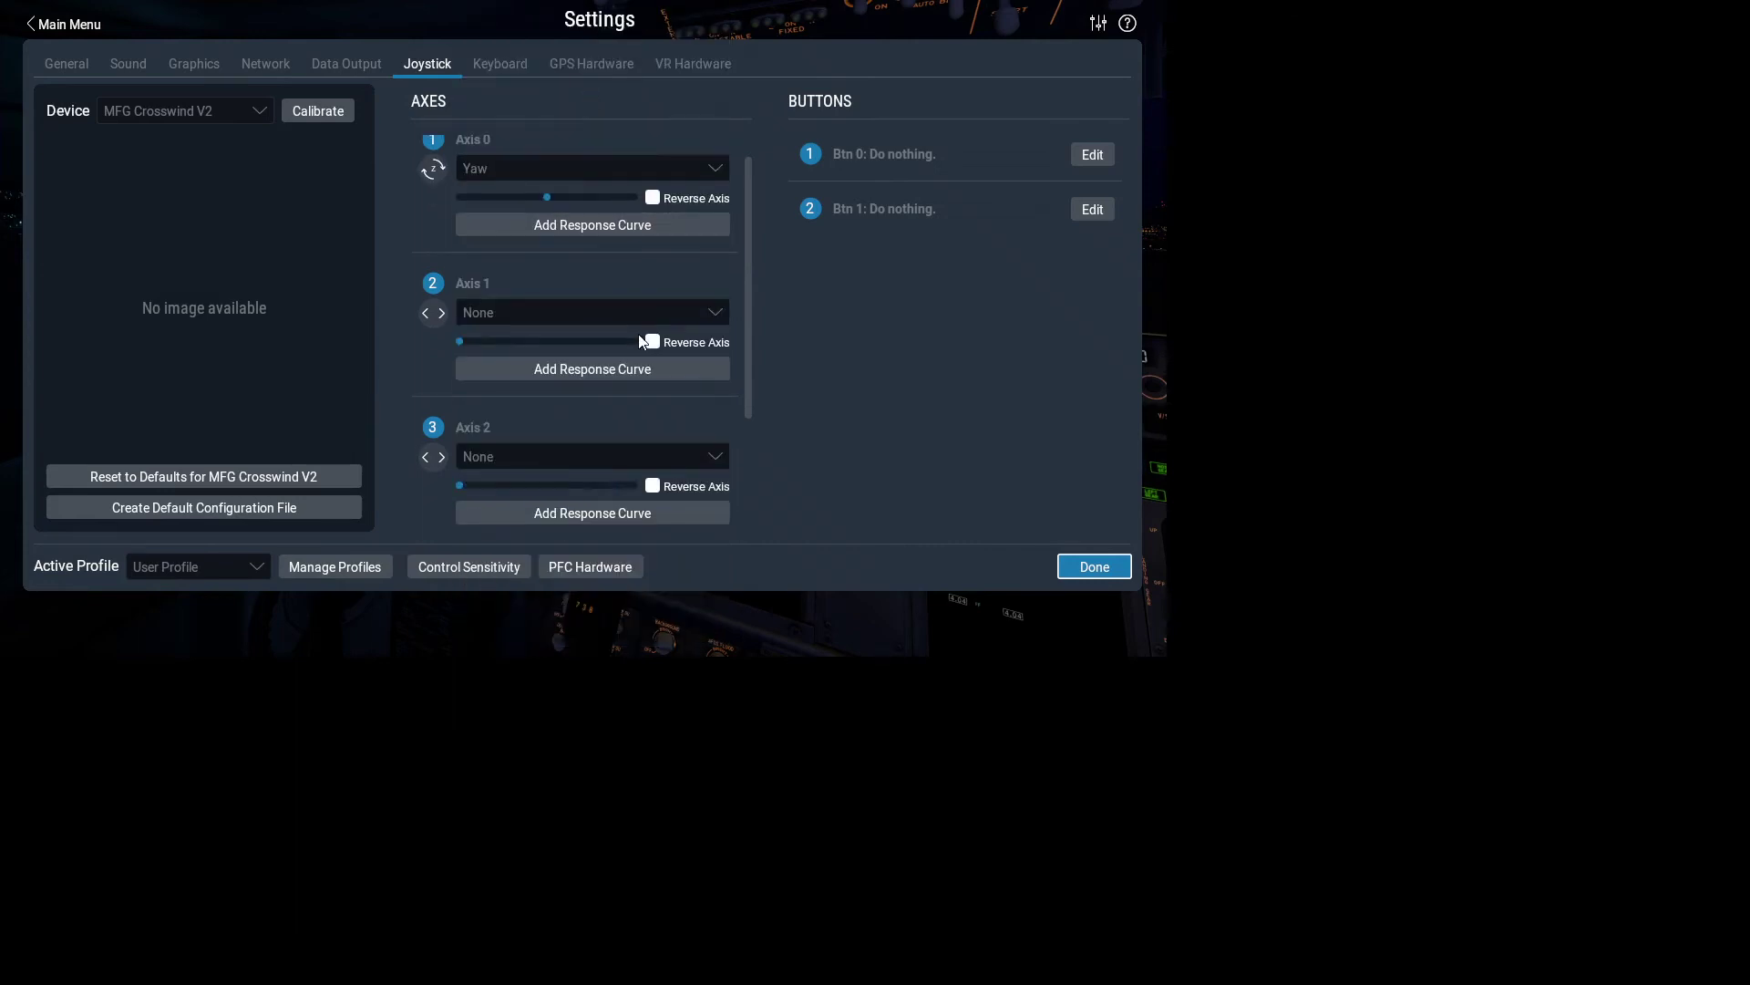
click(593, 312)
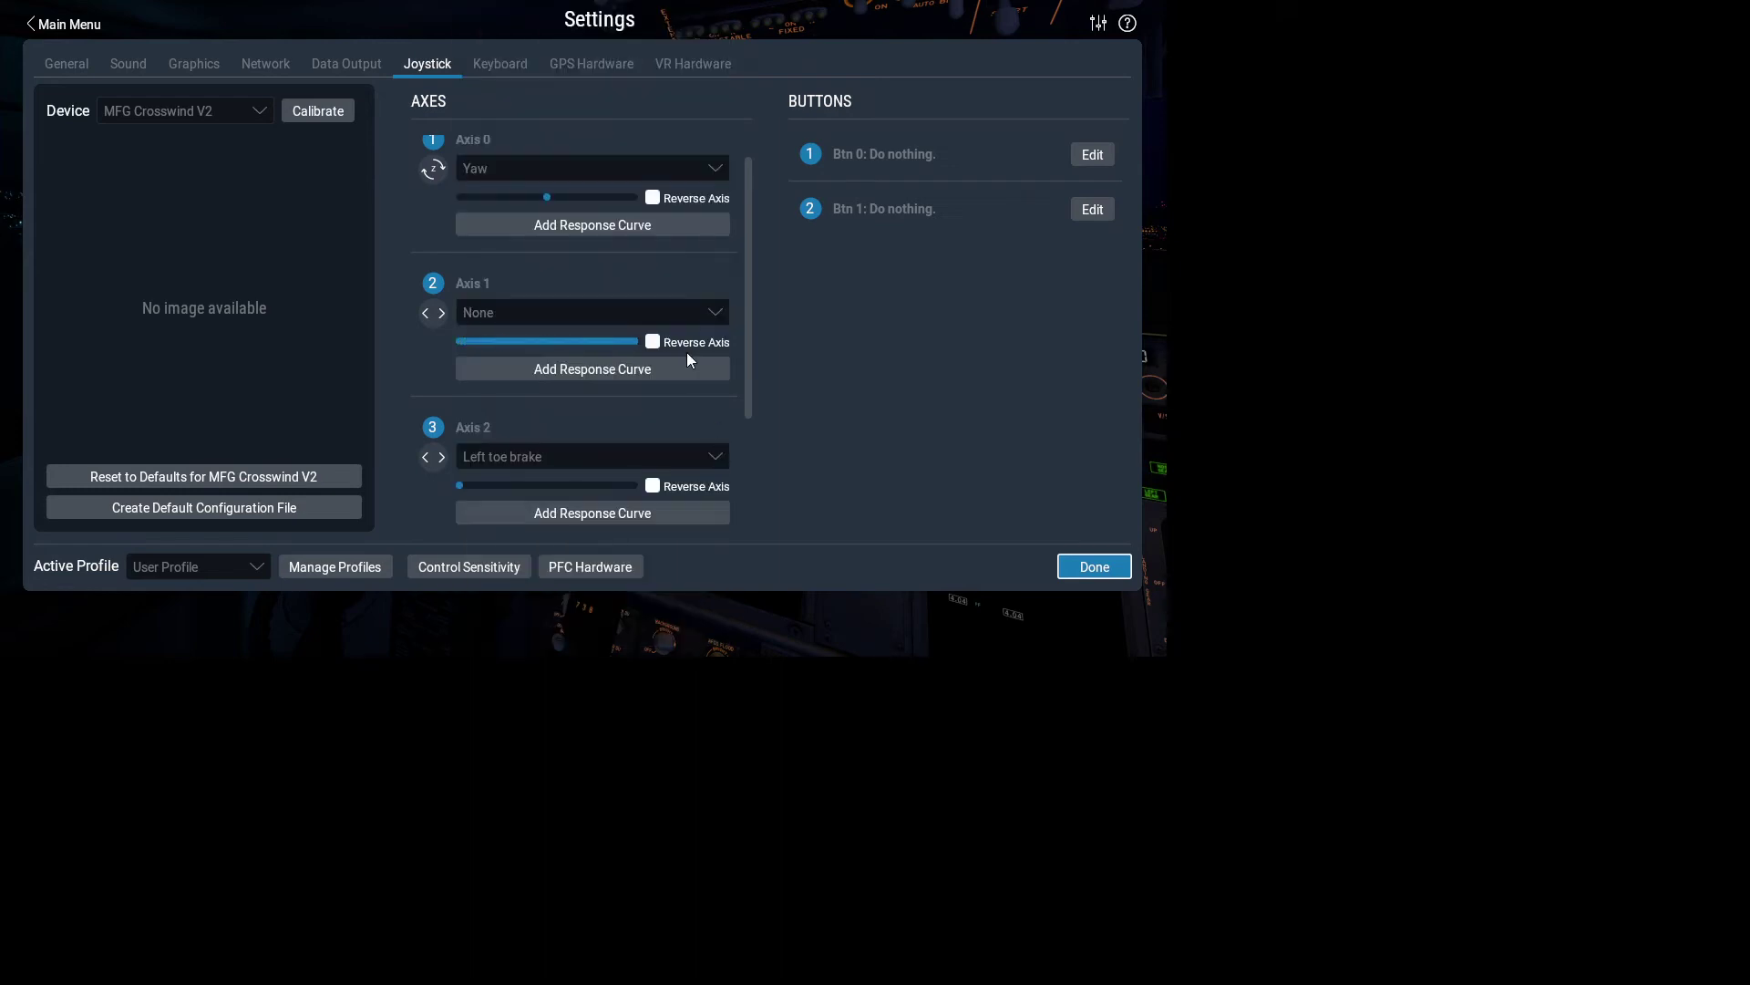
click(591, 312)
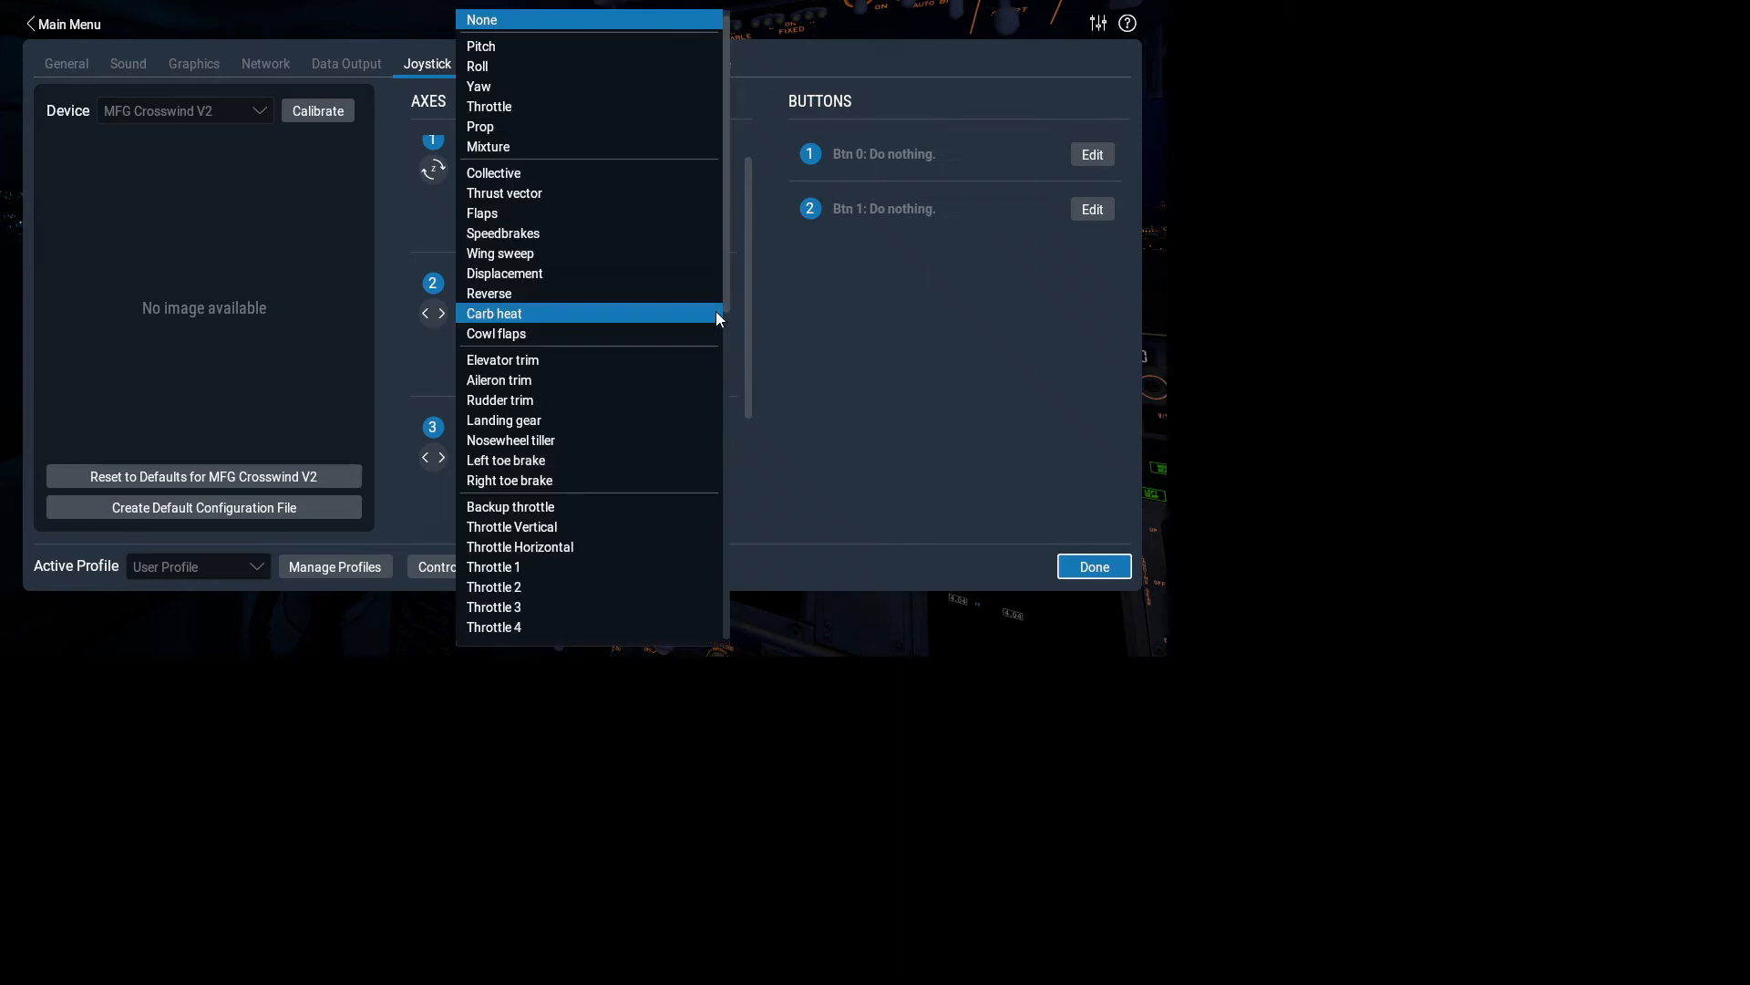
click(509, 481)
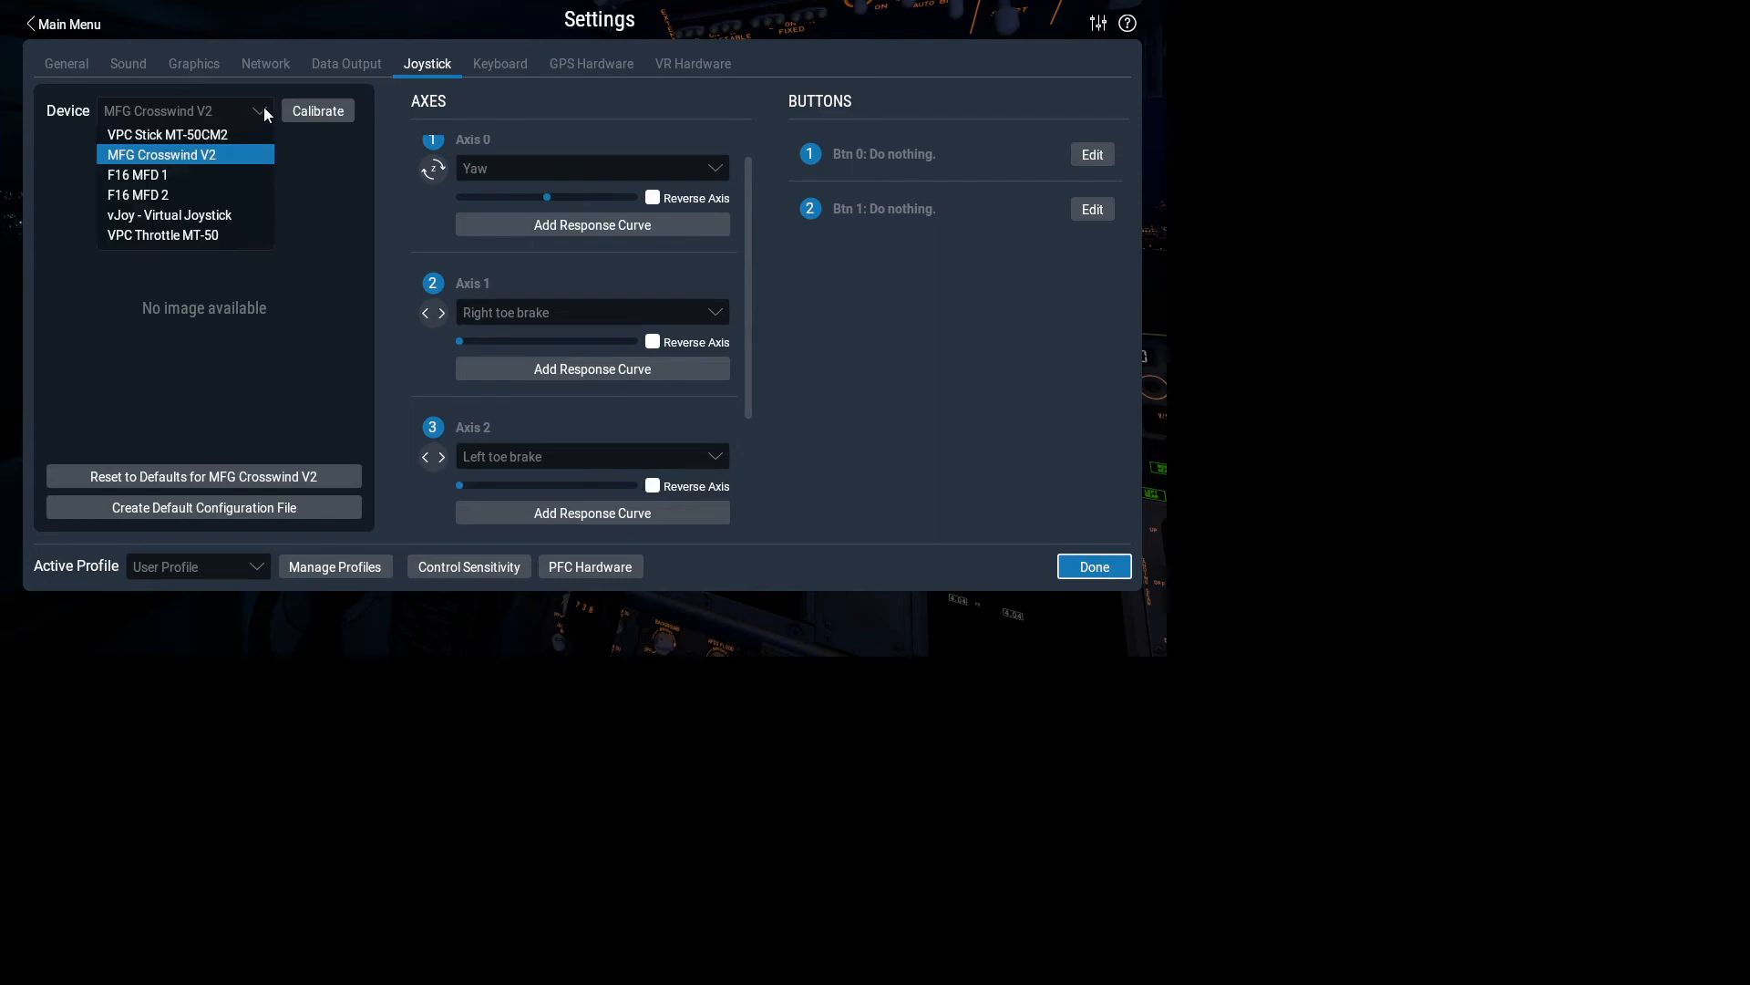
- Select the VPC Throttle MT-50 and run its calibration through the centering step to Finish
click(163, 235)
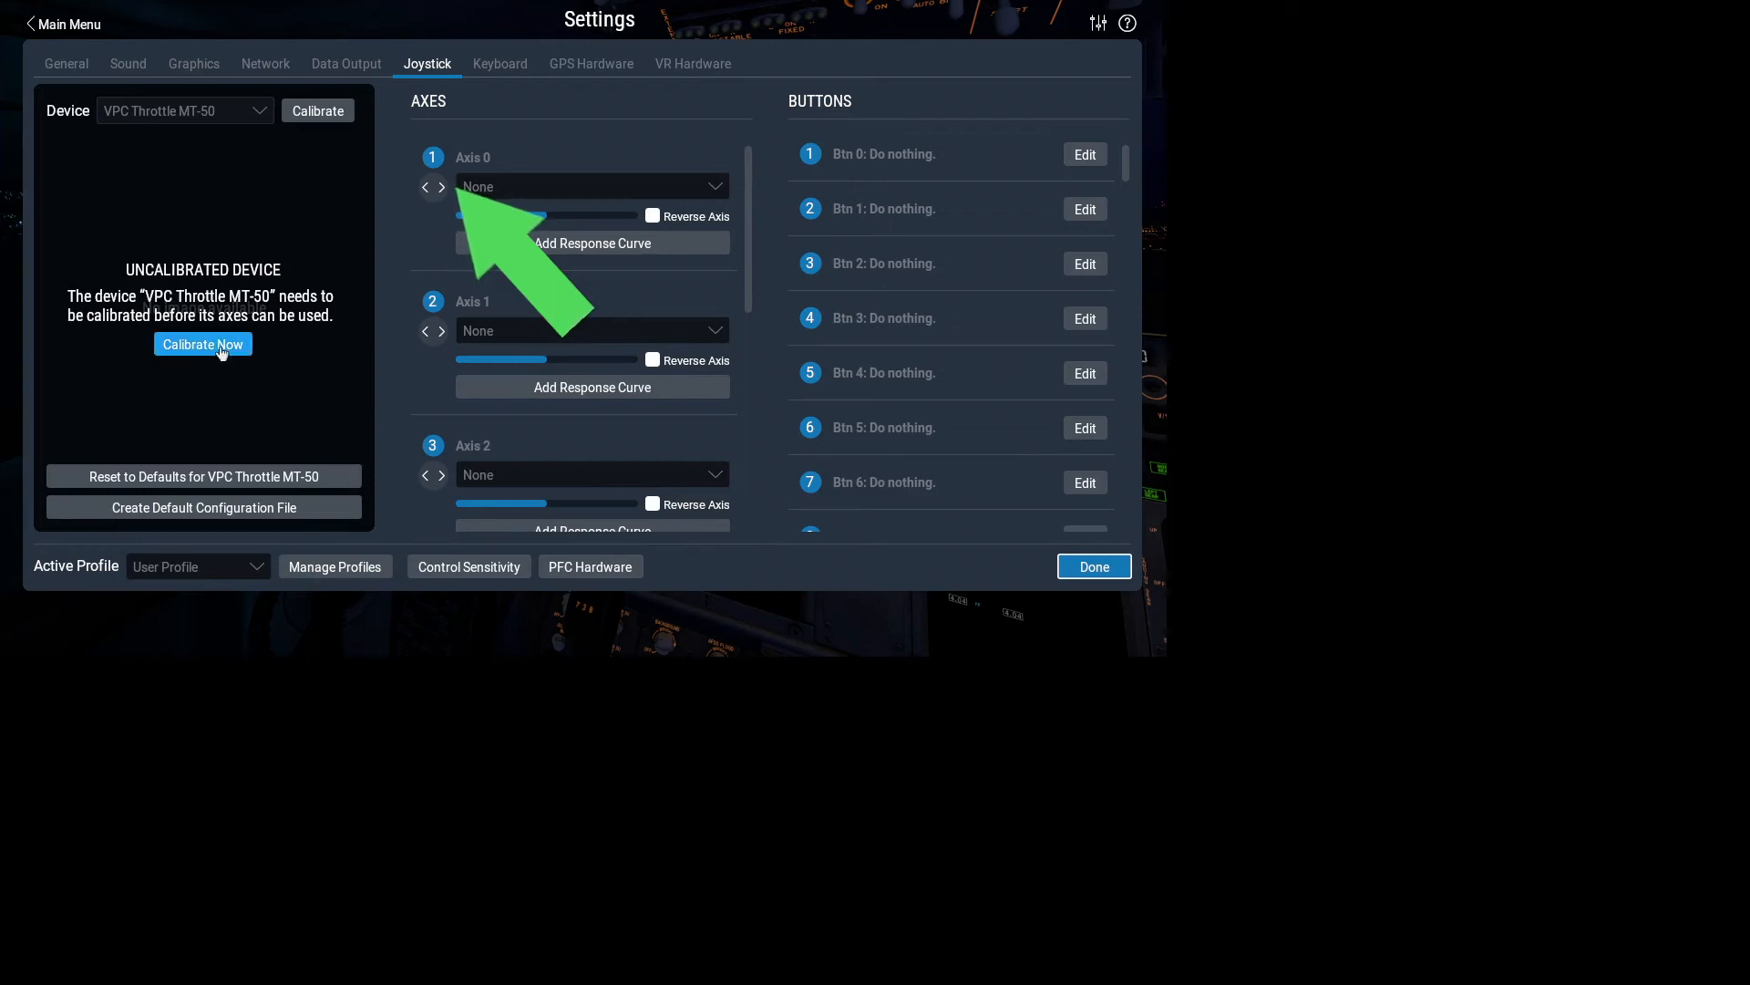
click(203, 345)
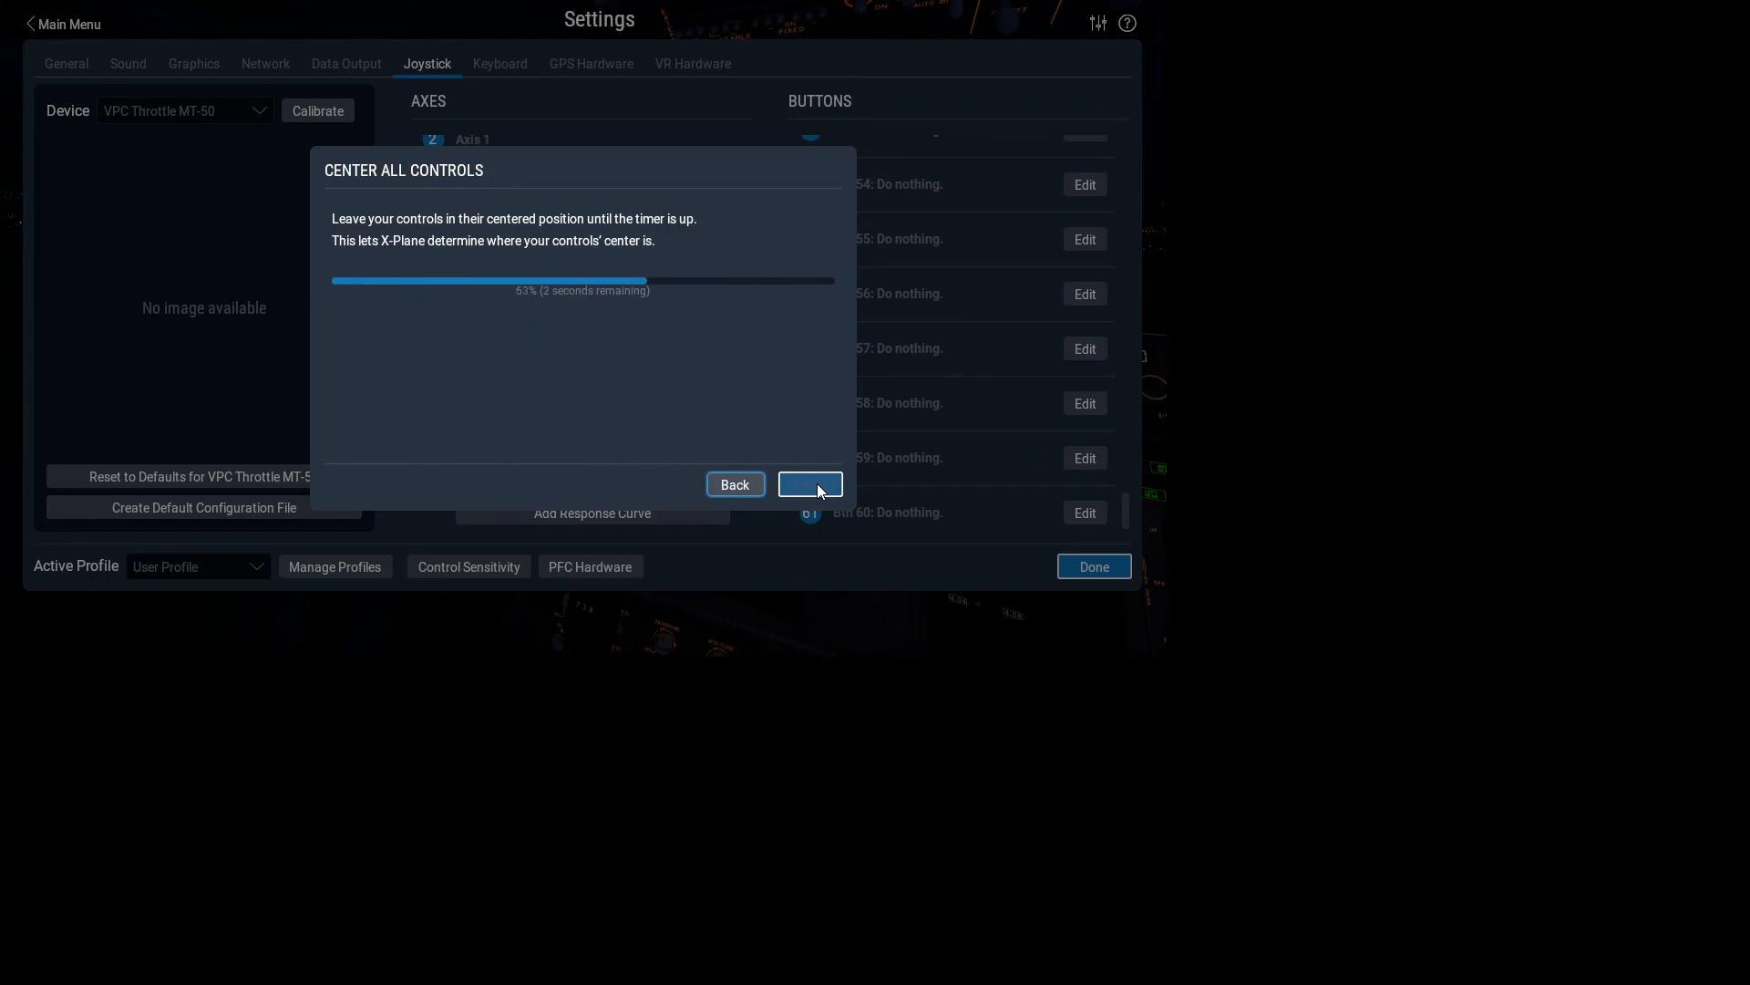
click(809, 485)
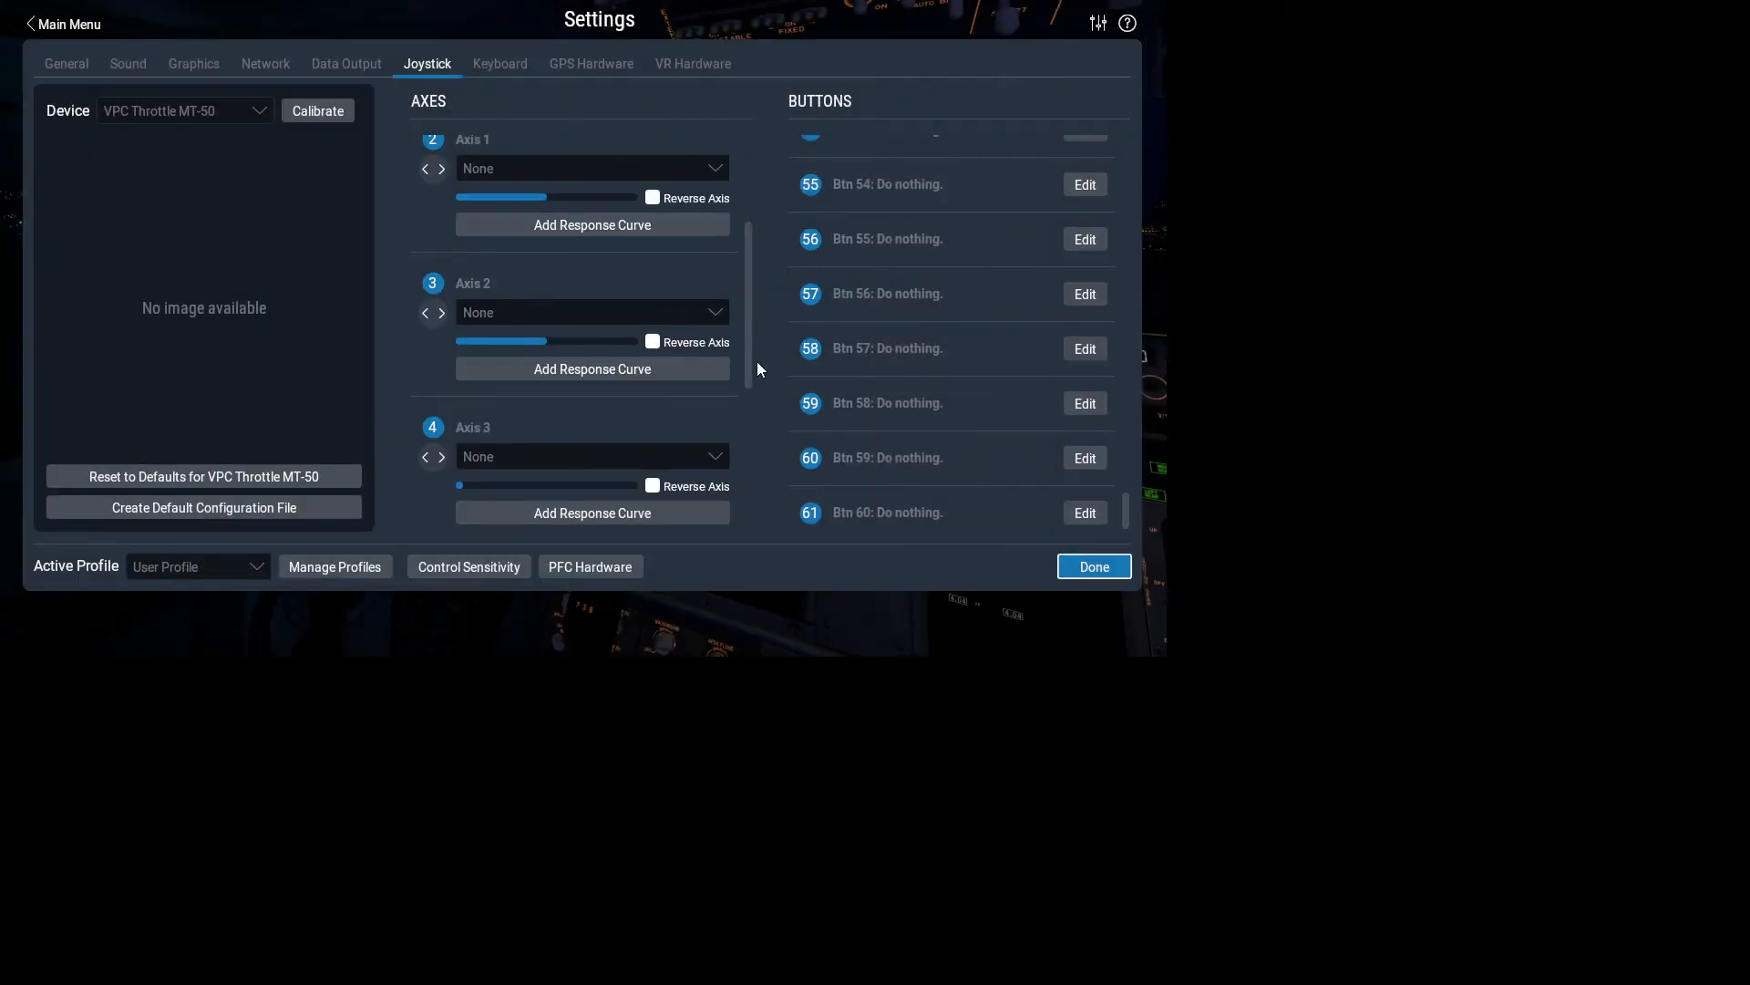
click(591, 311)
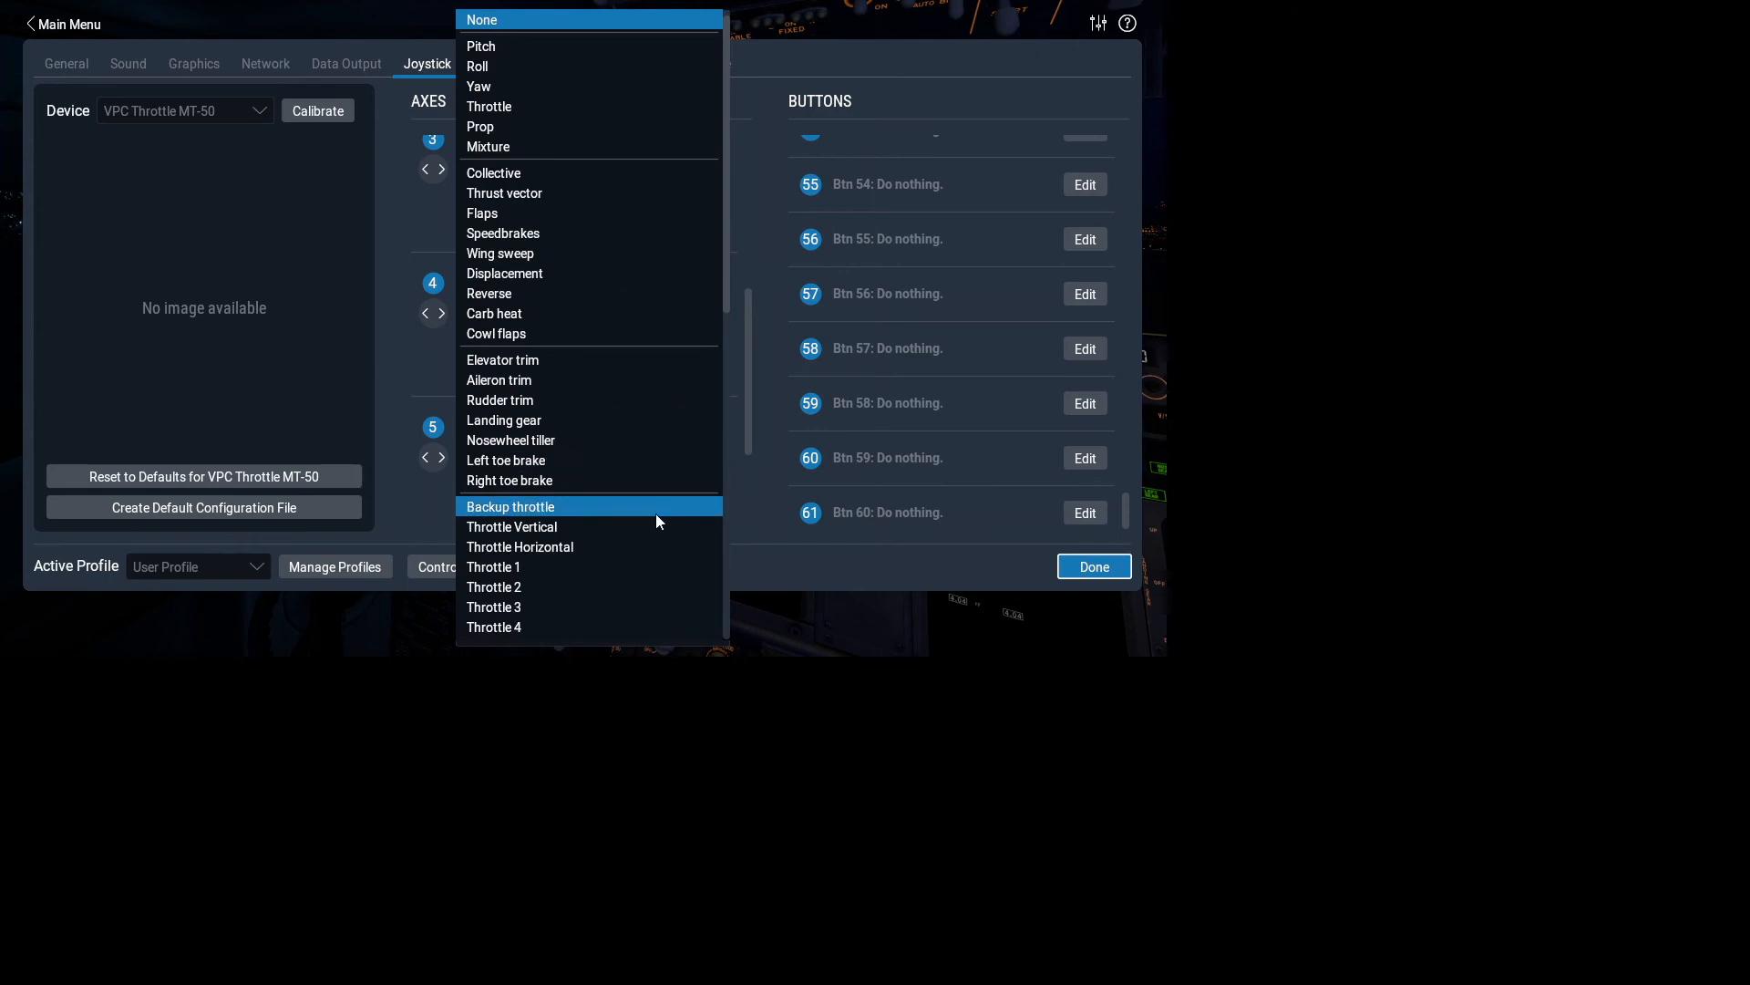
mouse_move(587, 597)
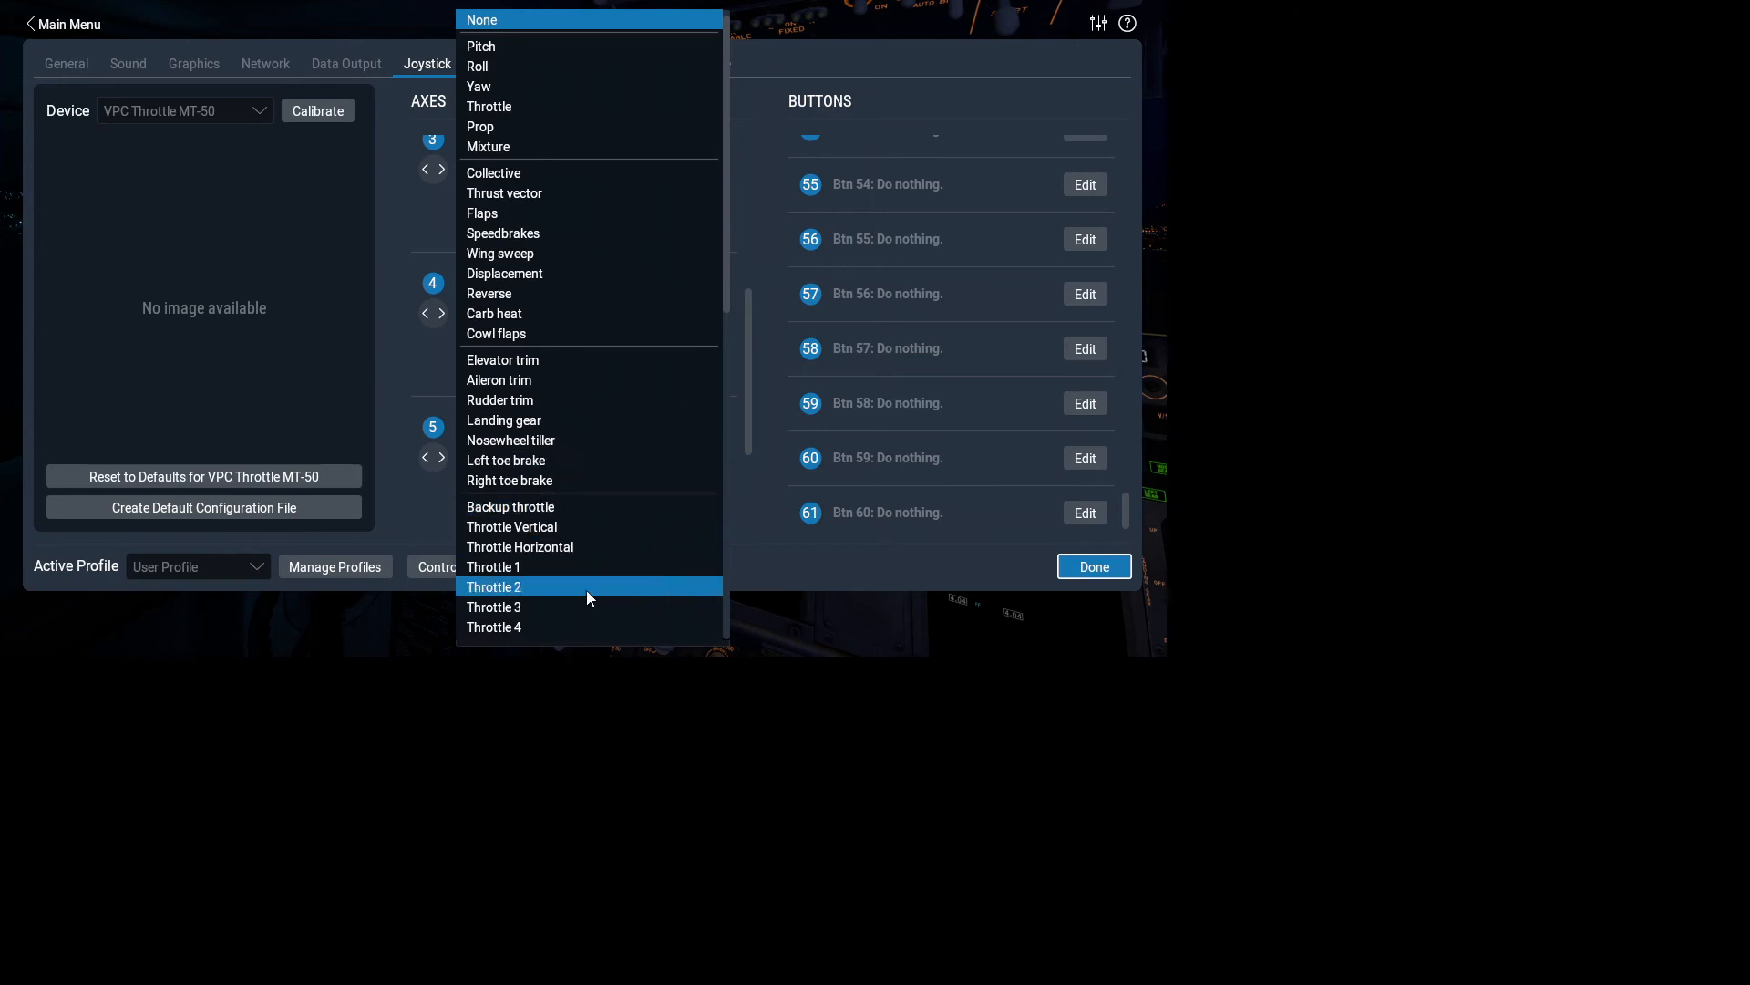
- Map throttle Axis 4 to Throttle 2 and Axis 5 to Throttle 1
click(493, 587)
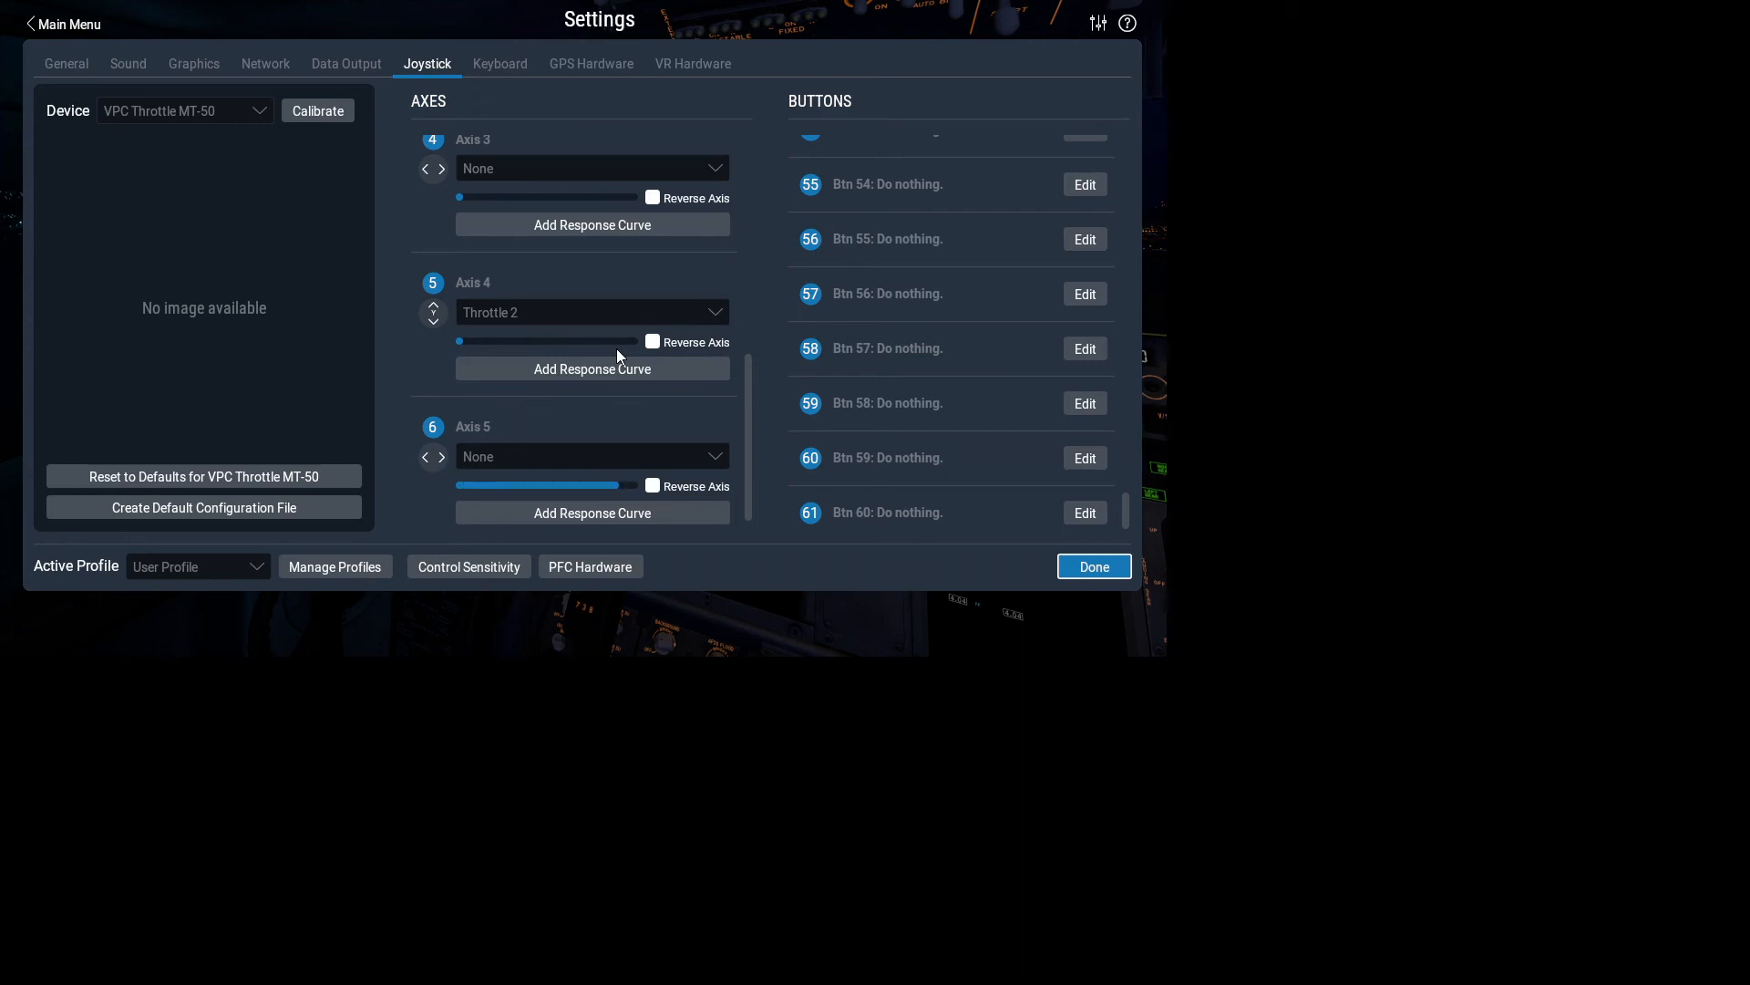
click(591, 456)
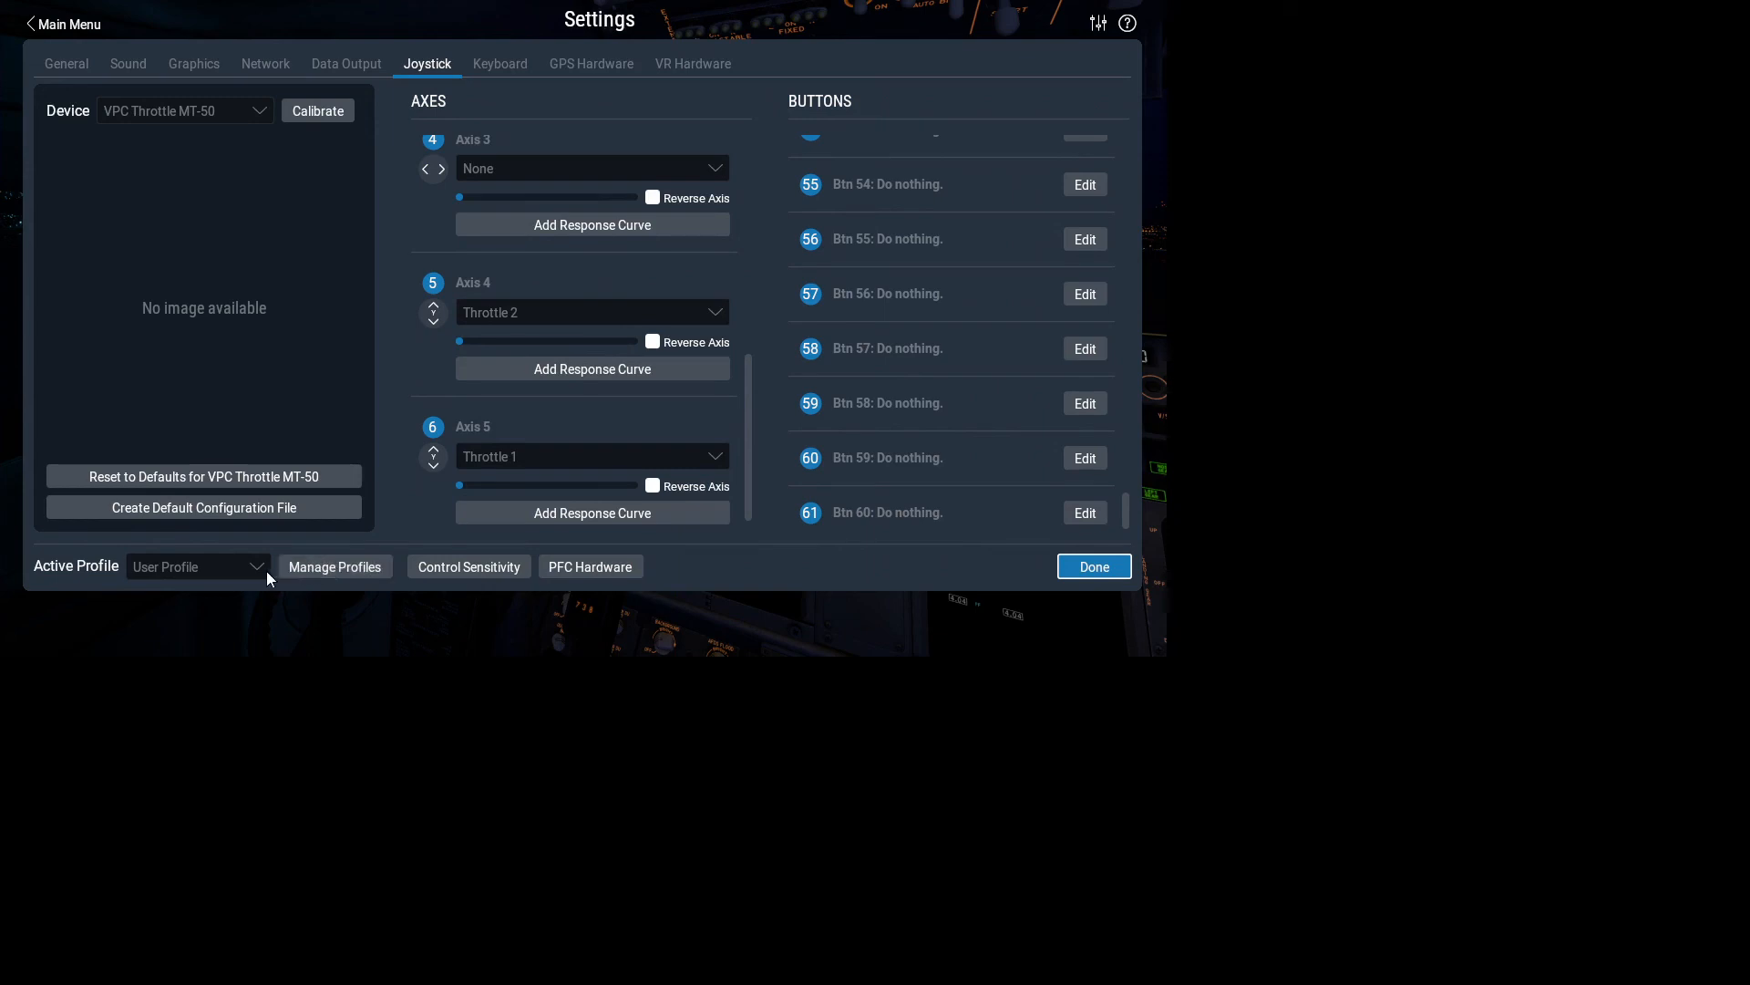
mouse_move(263, 575)
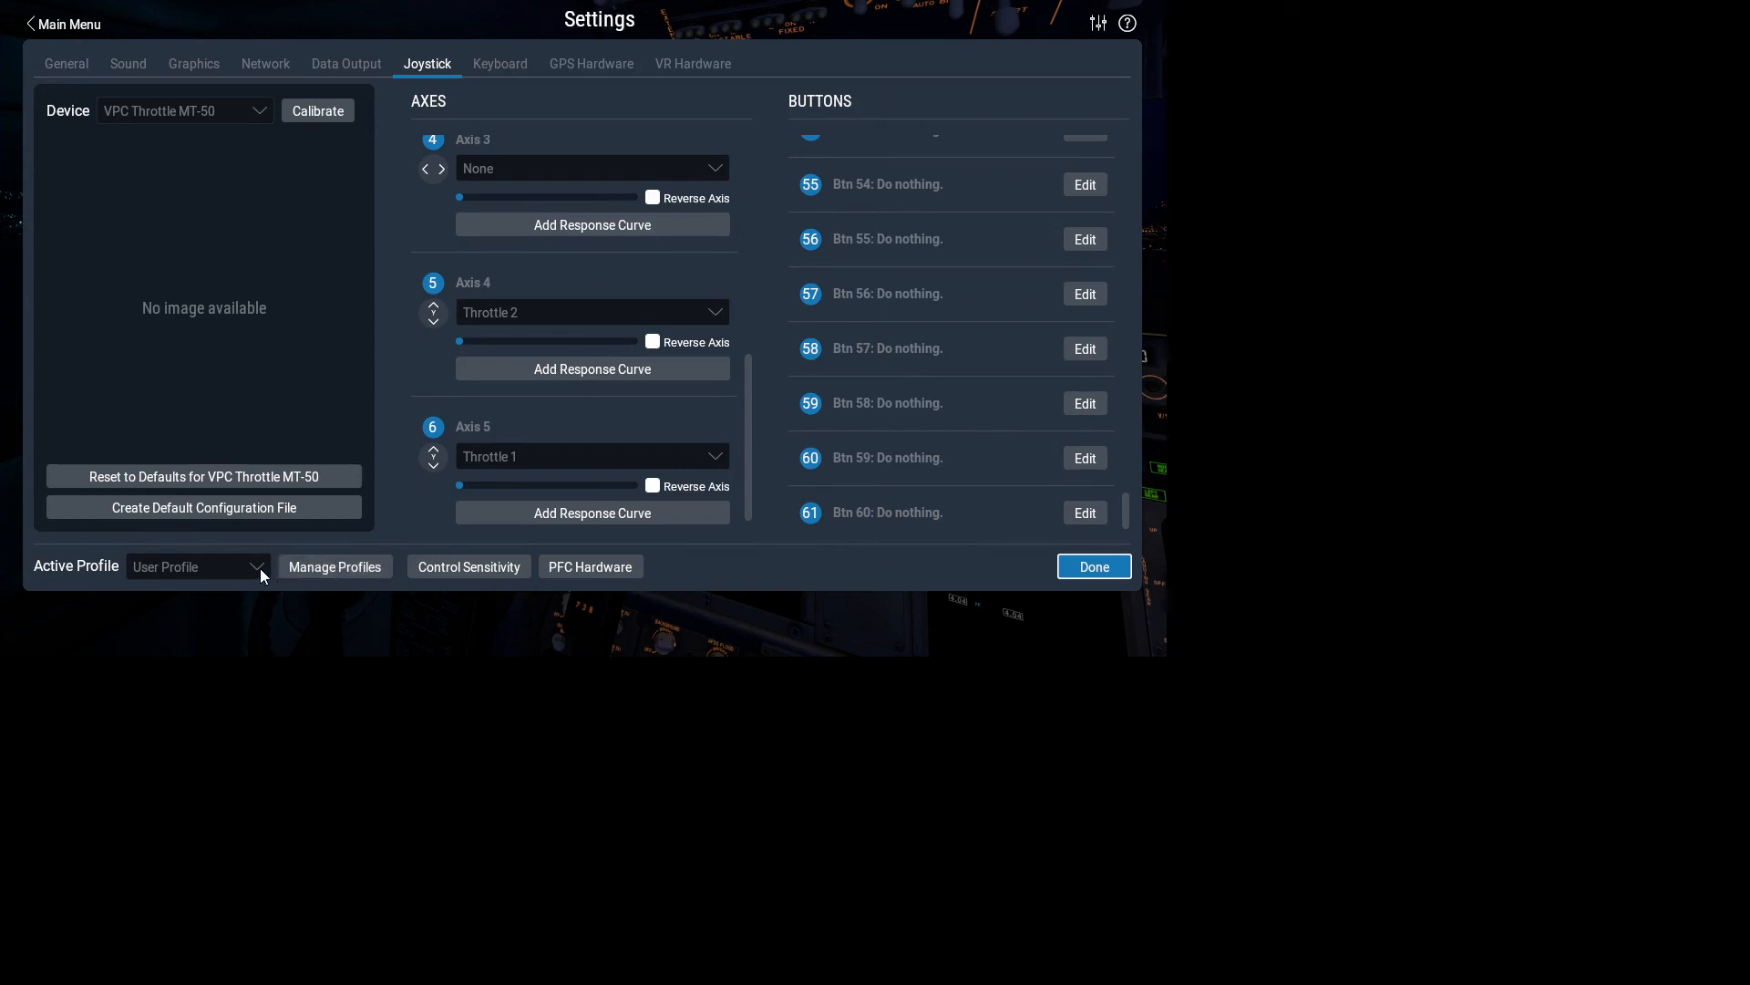
mouse_move(600, 334)
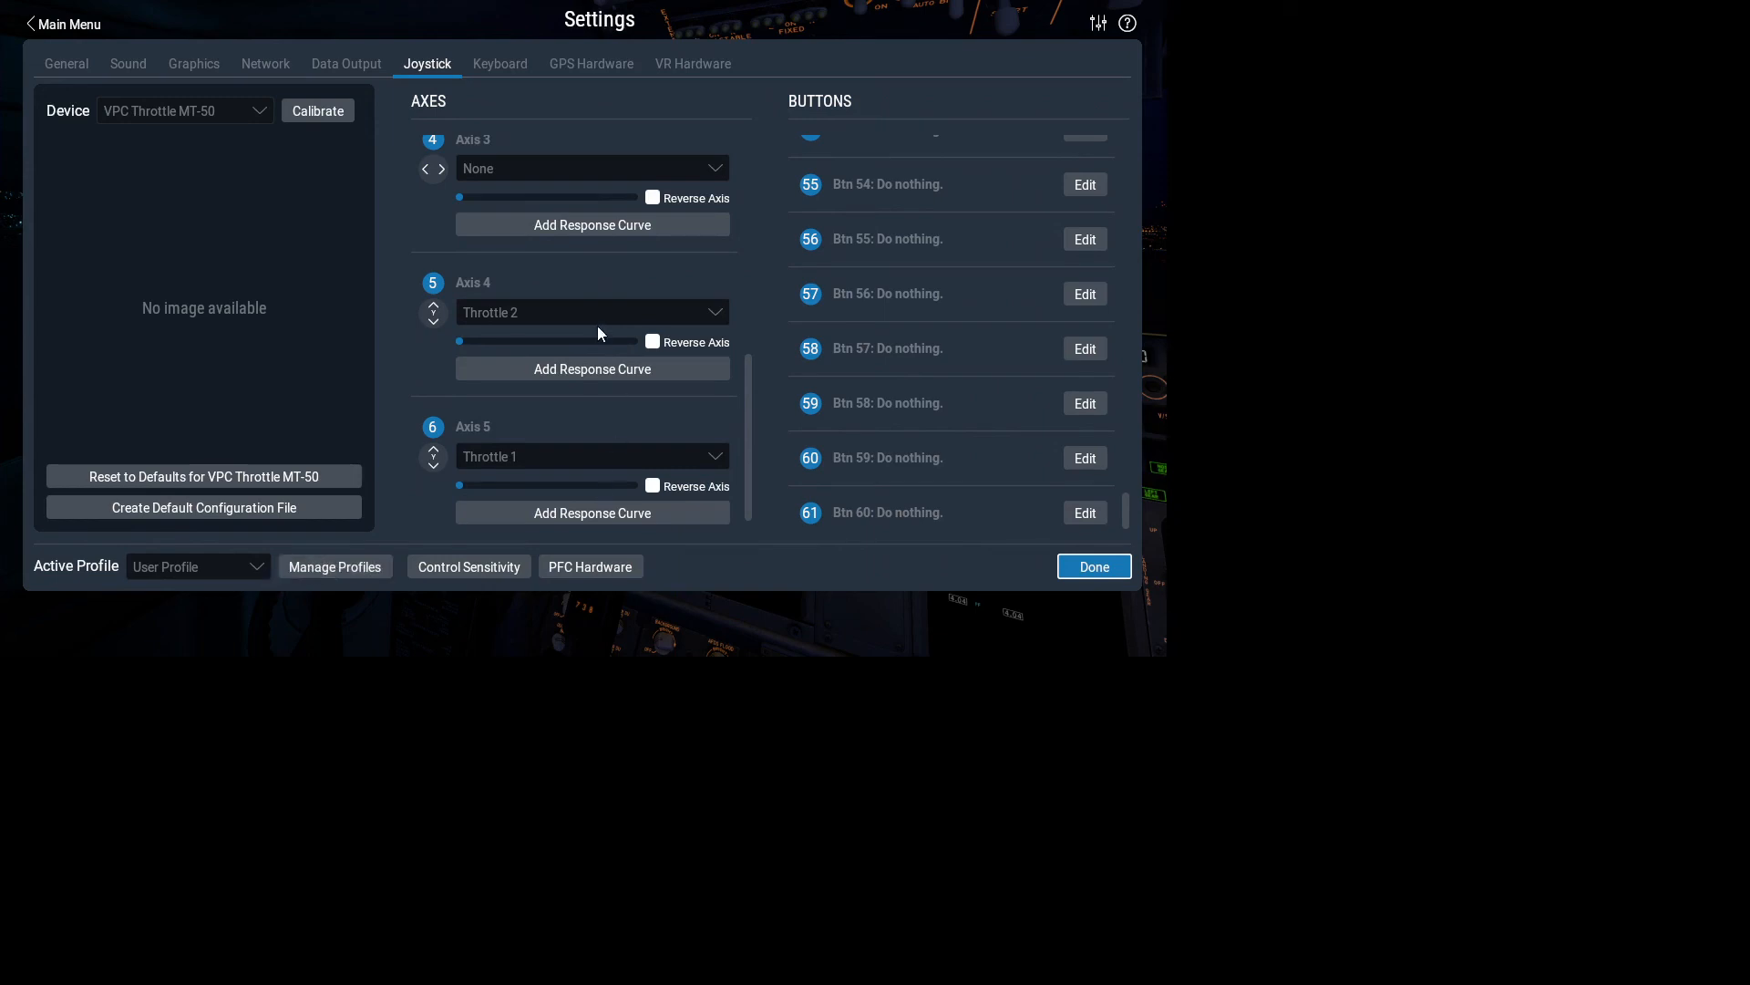
mouse_move(614, 354)
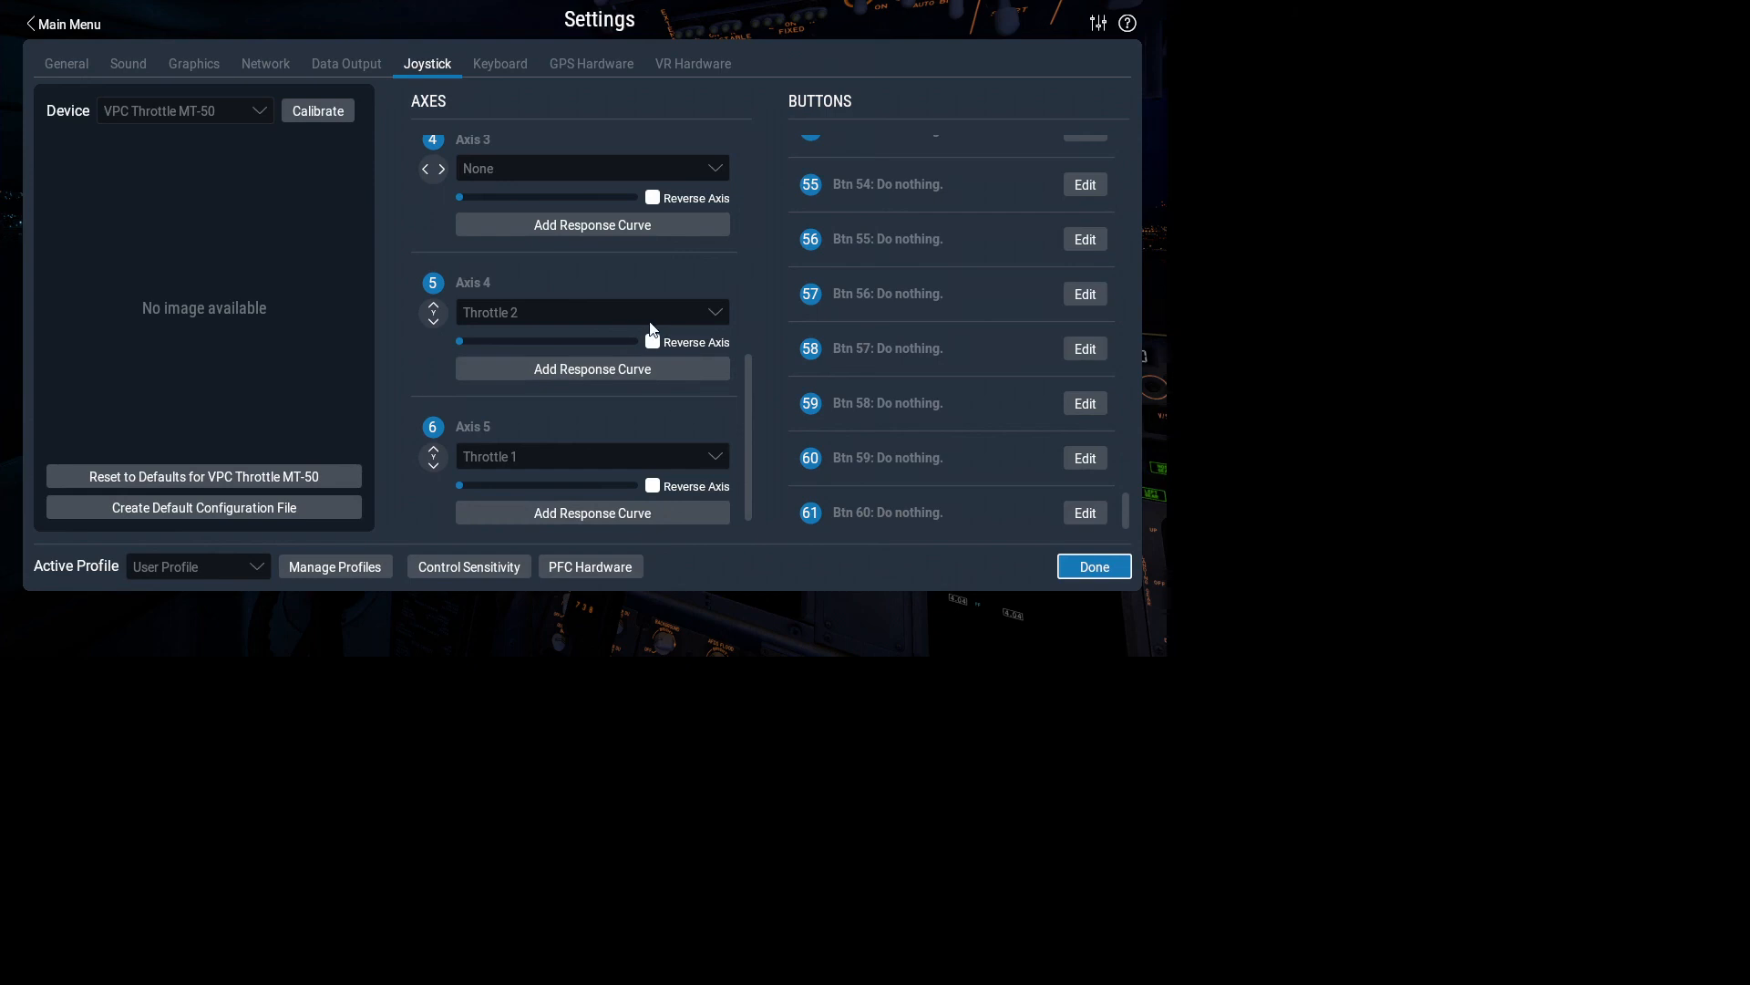
- Save the joystick setup as new profile 'basic' and keep it active
click(197, 566)
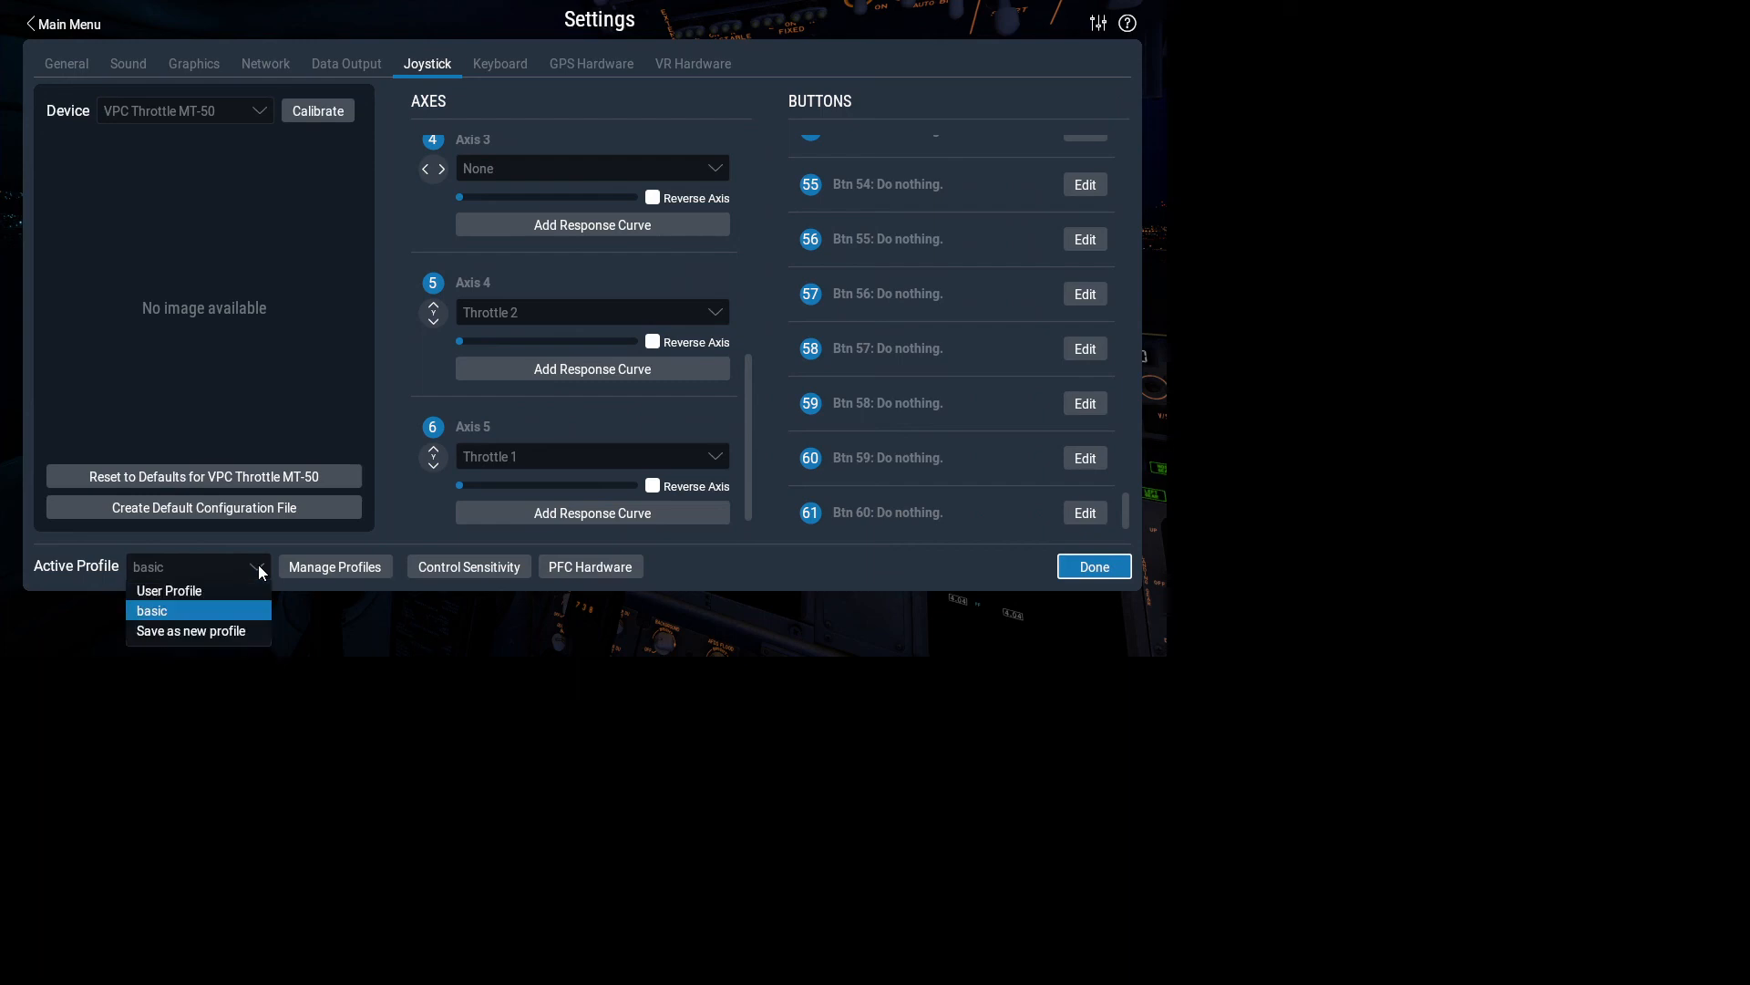
click(153, 609)
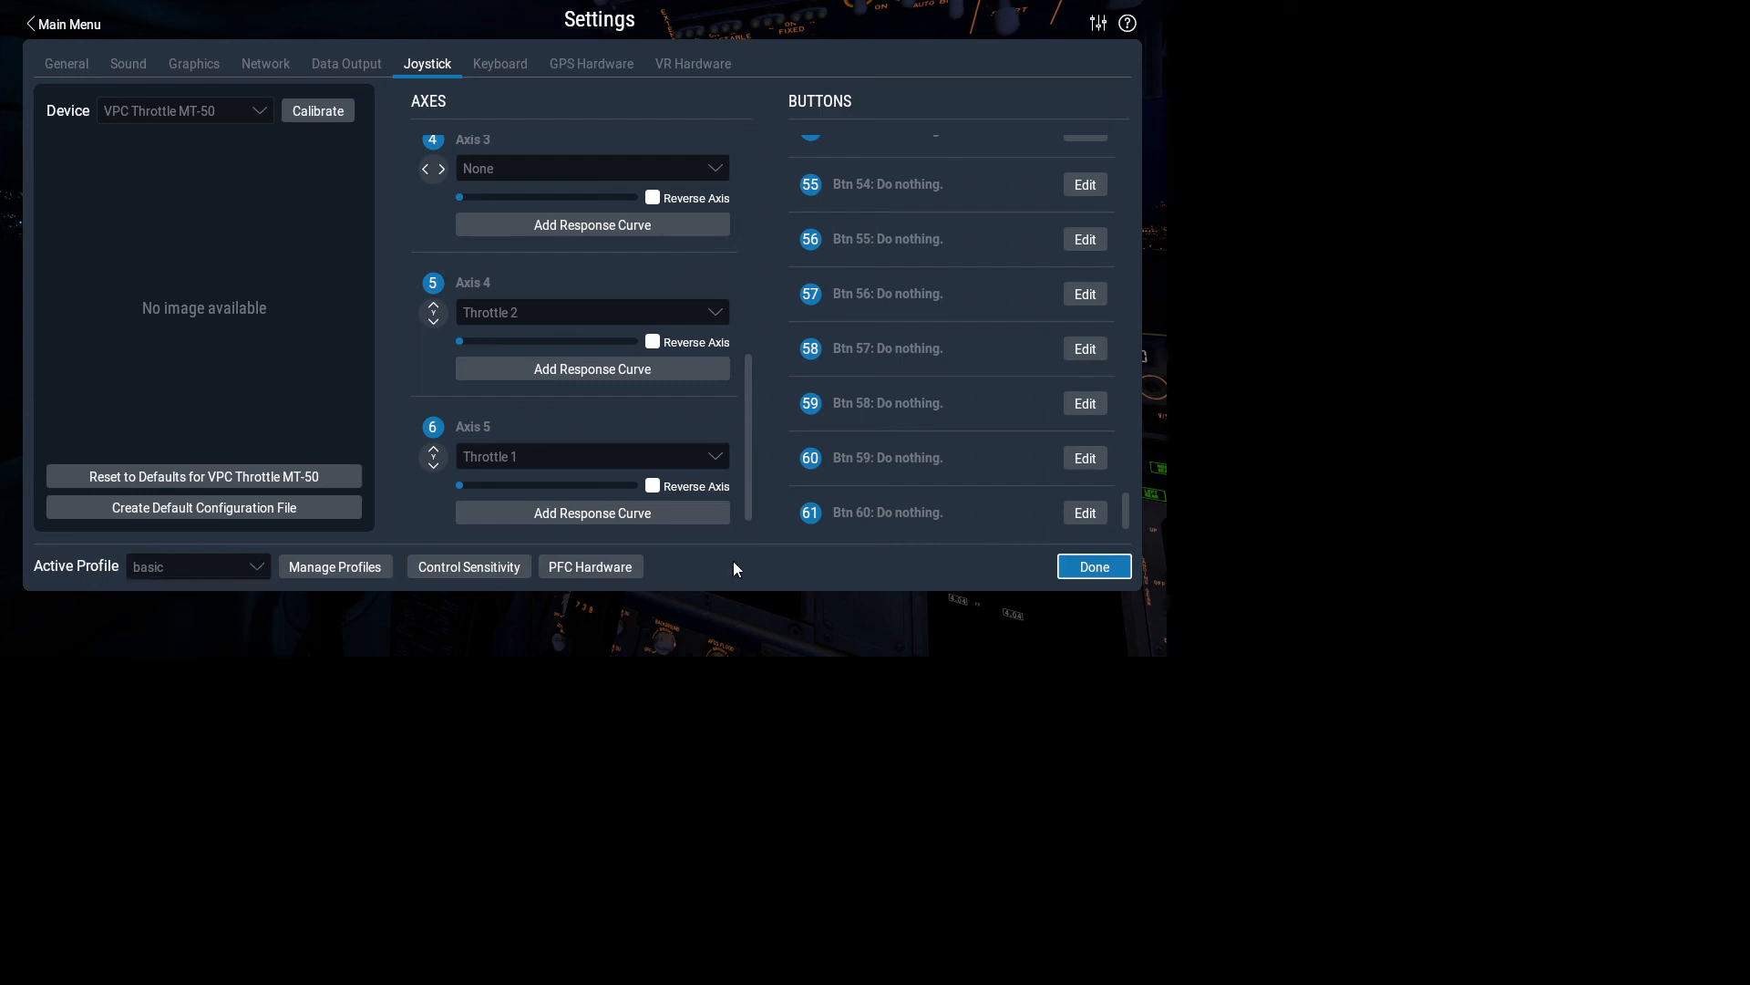